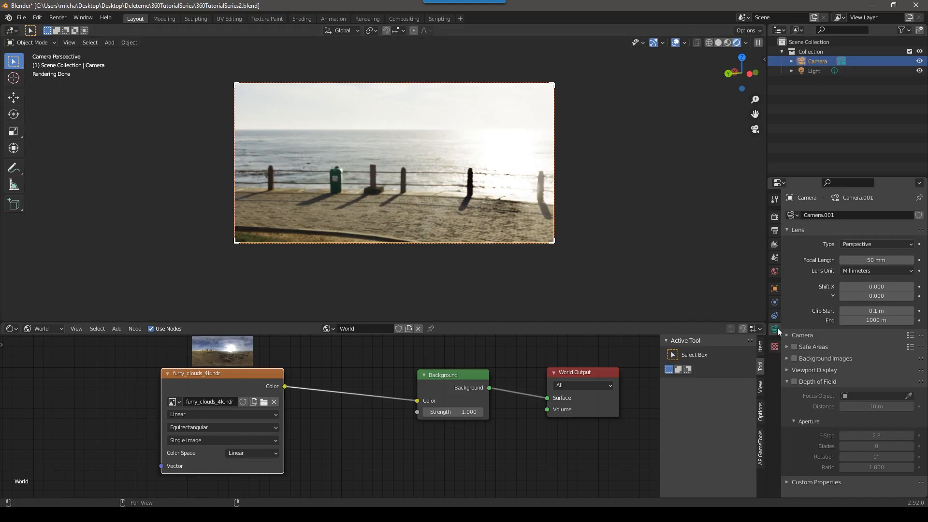
Make the camera an equirectangular panoramic lens rotated 90°, 0°, 16.9° toward the buildings.
left_click(877, 243)
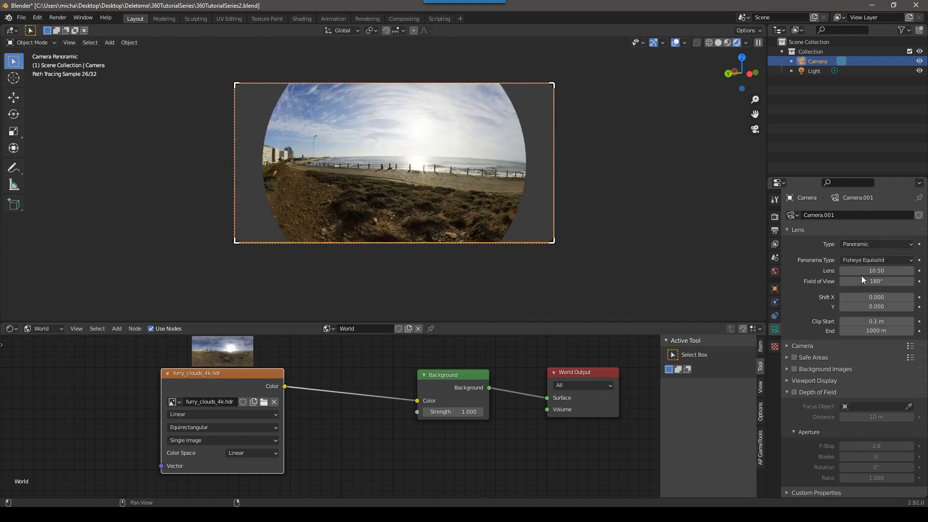
left_click(877, 260)
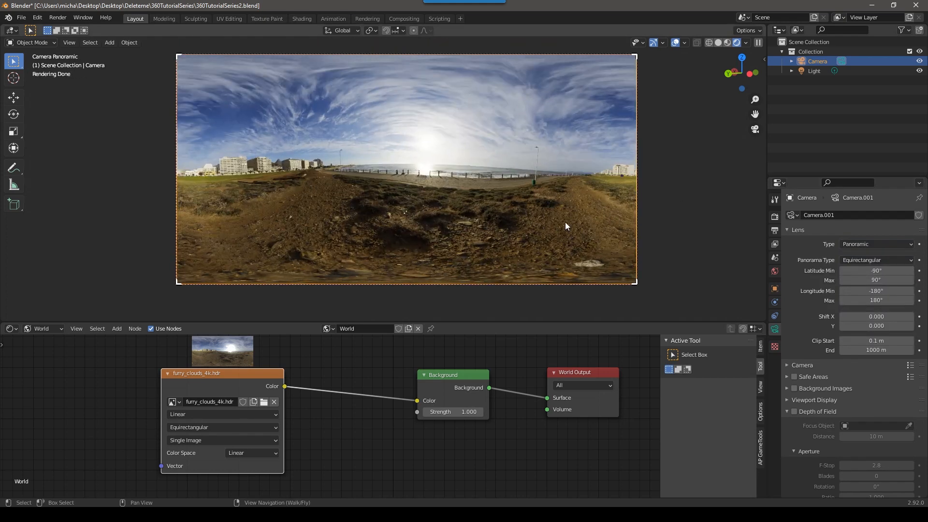
mouse_move(576, 225)
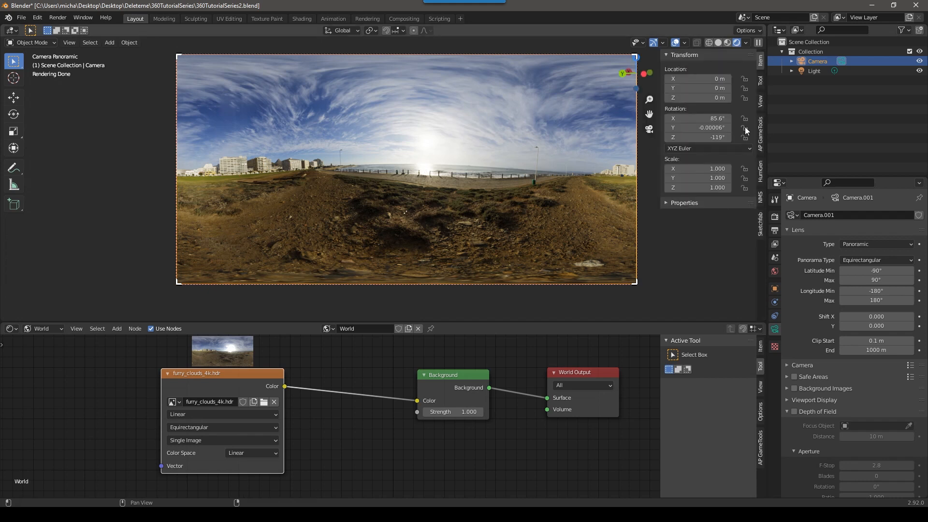
mouse_move(699, 97)
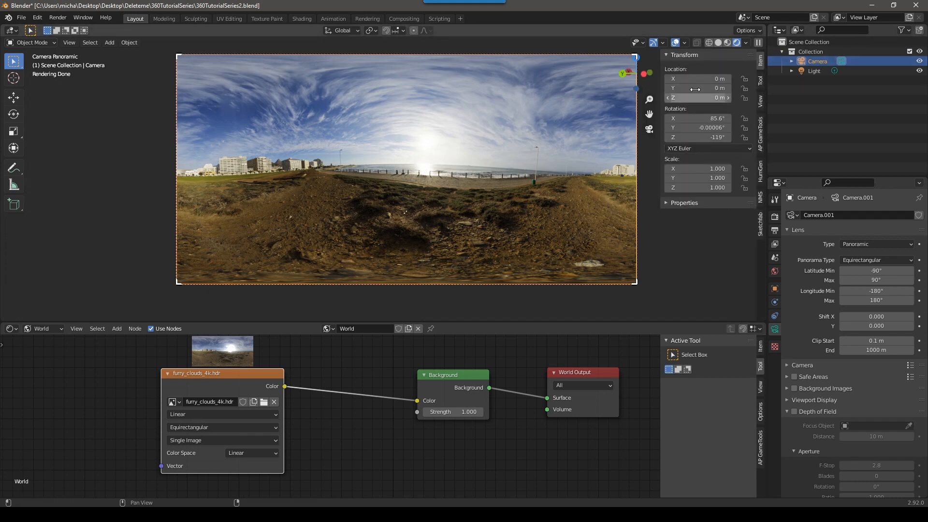
left_click(814, 70)
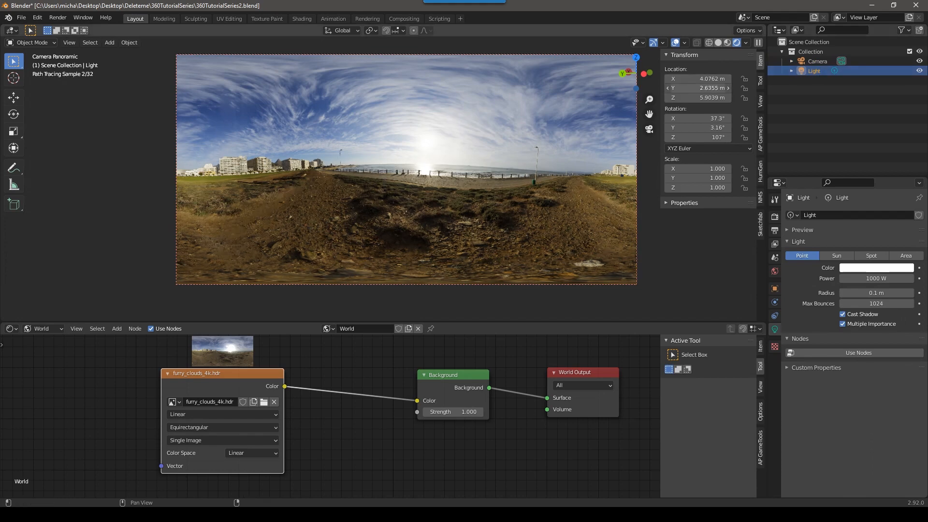
left_click(818, 61)
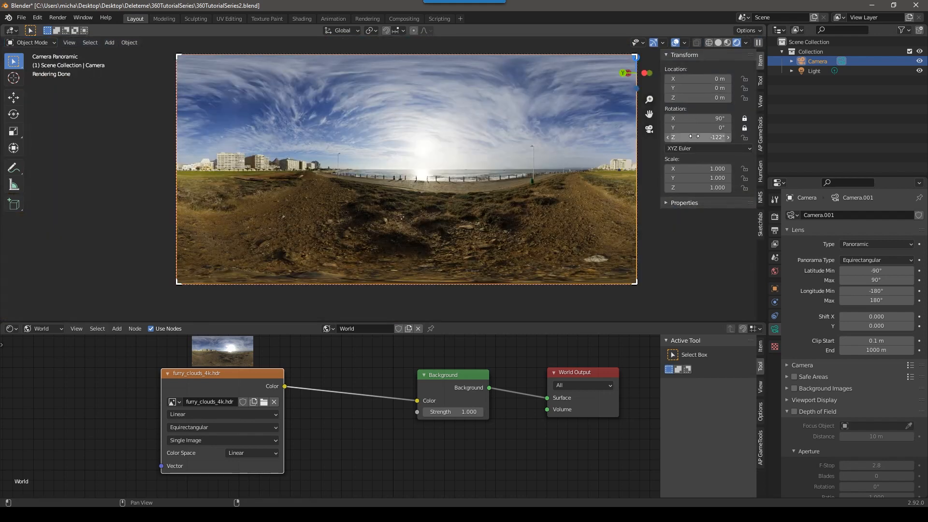
left_click_drag(704, 137, 716, 137)
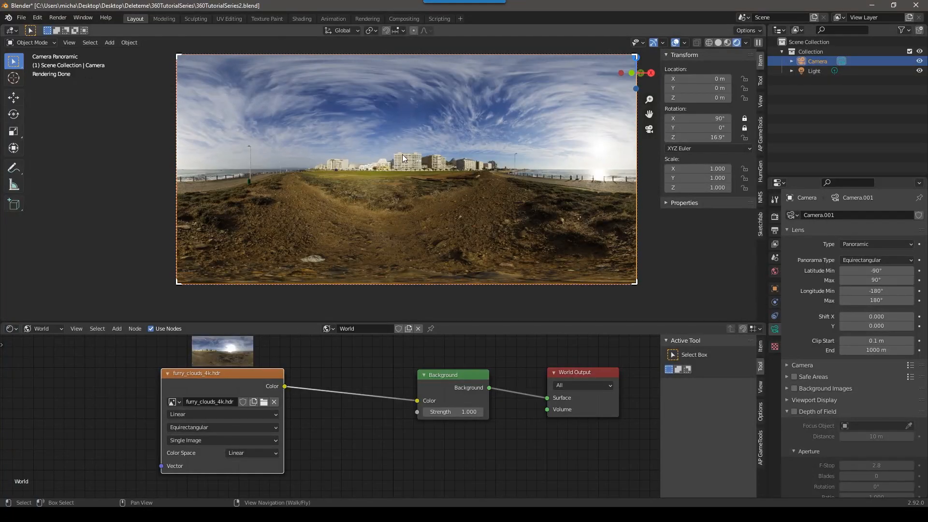
mouse_move(190, 145)
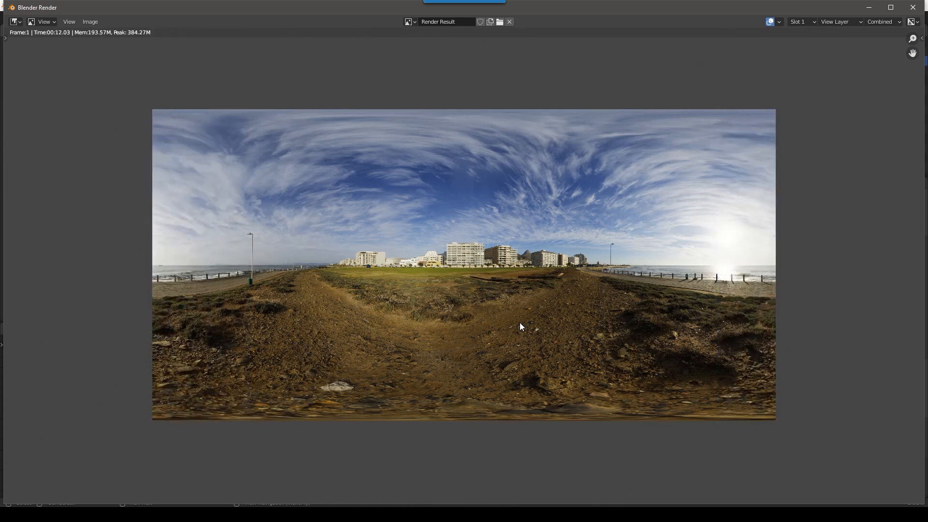
mouse_move(518, 307)
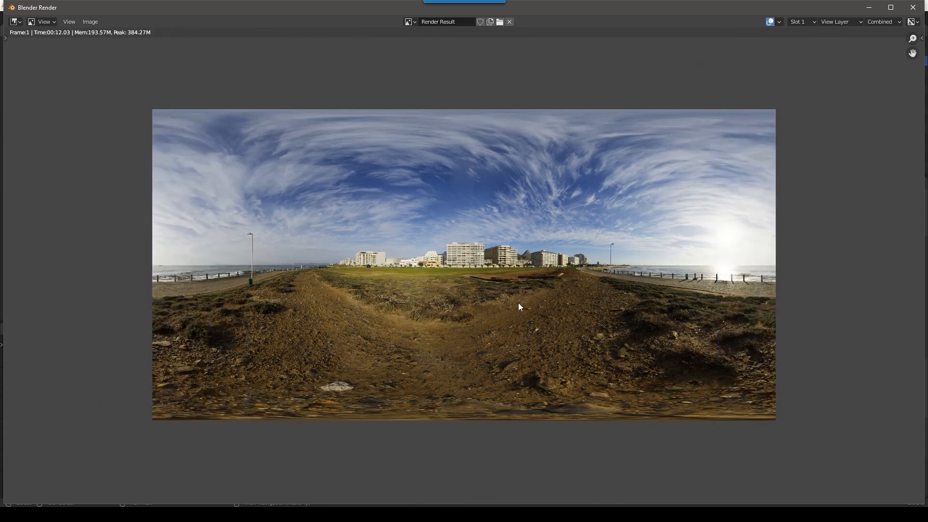
mouse_move(605, 240)
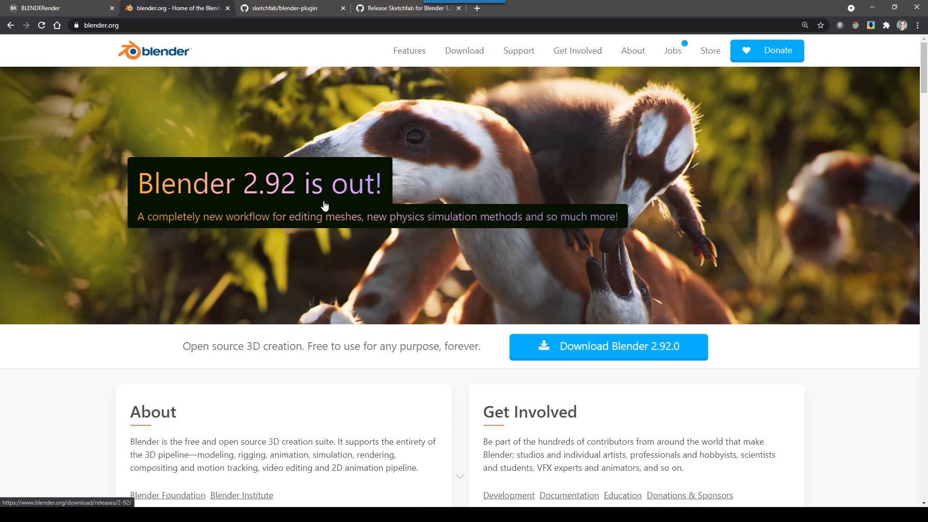
mouse_move(105, 92)
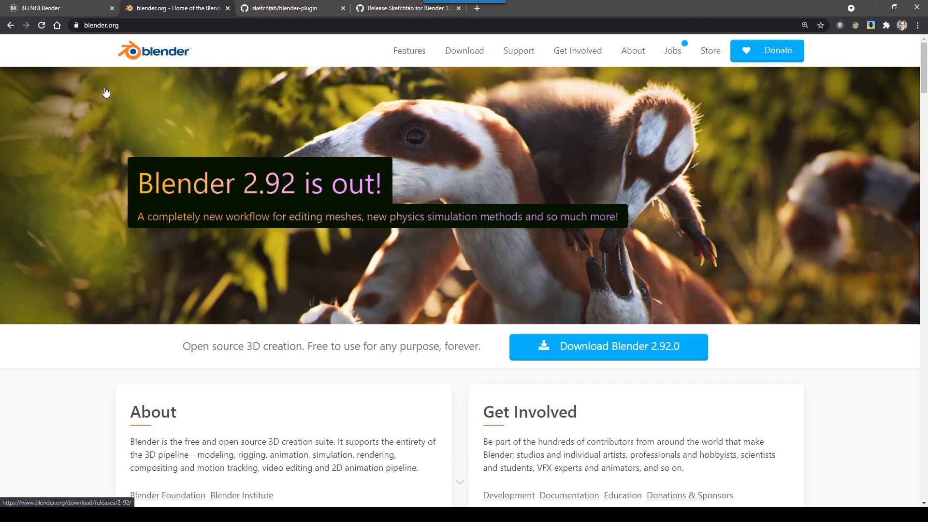
mouse_move(214, 179)
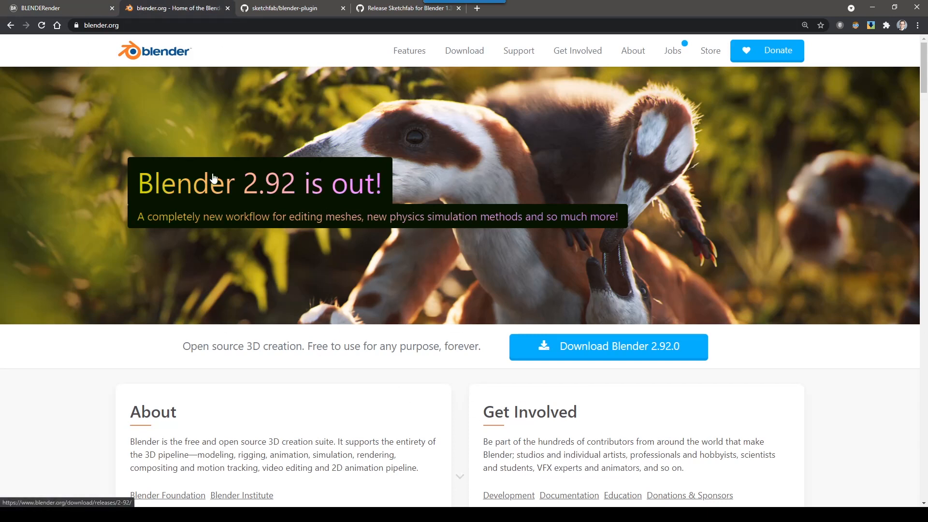
mouse_move(116, 52)
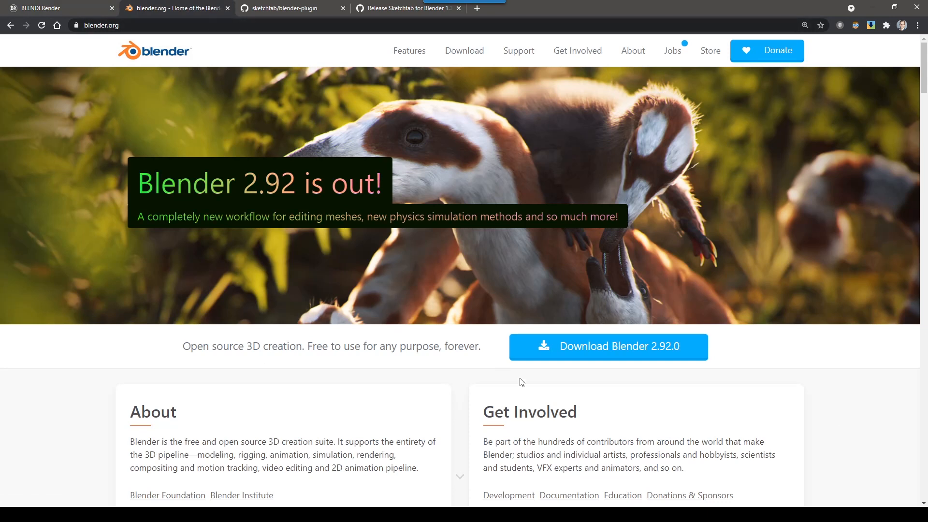
mouse_move(590, 375)
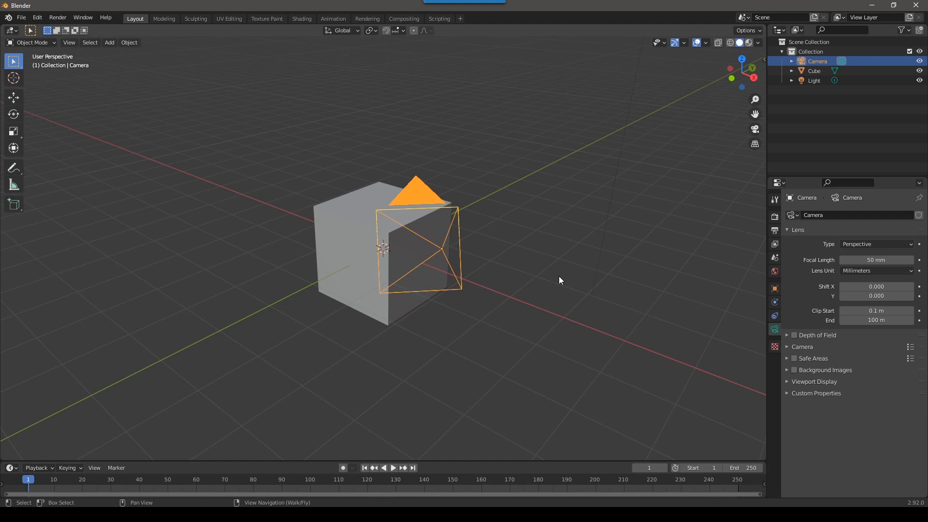
mouse_move(466, 307)
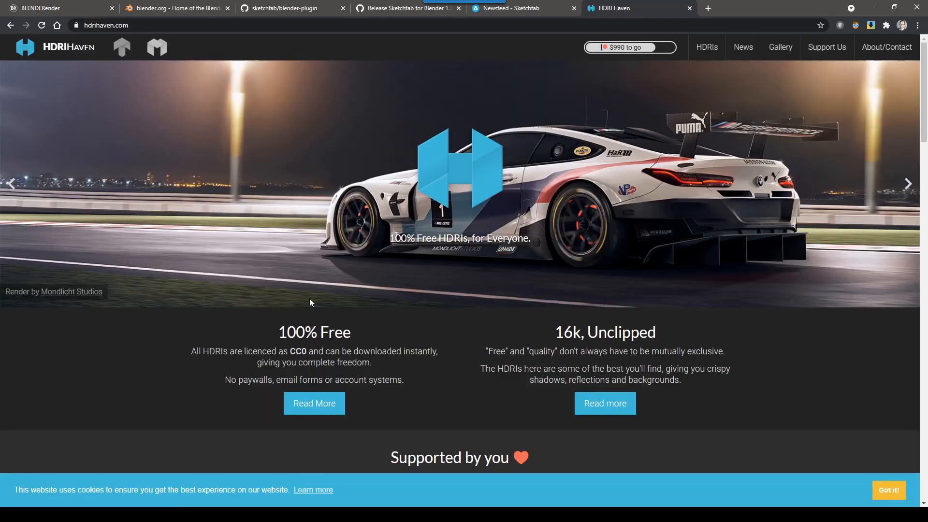
Open HDRI Haven's HDRIs collection and search for 'furry'.
left_click(707, 47)
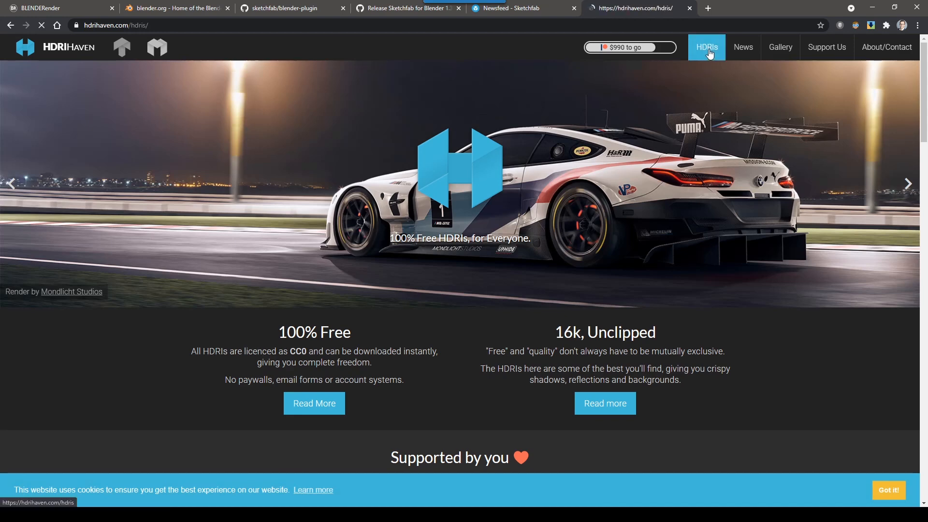
left_click(706, 47)
type("furry")
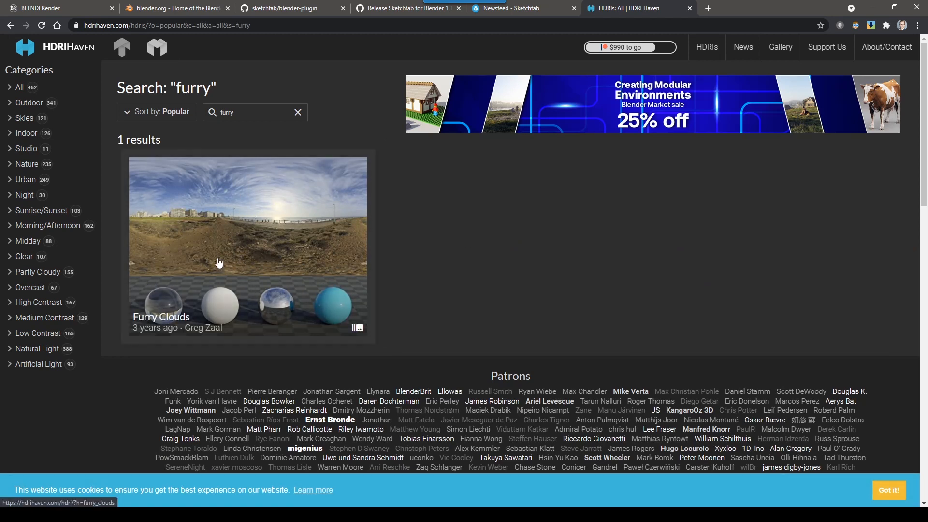
mouse_move(236, 240)
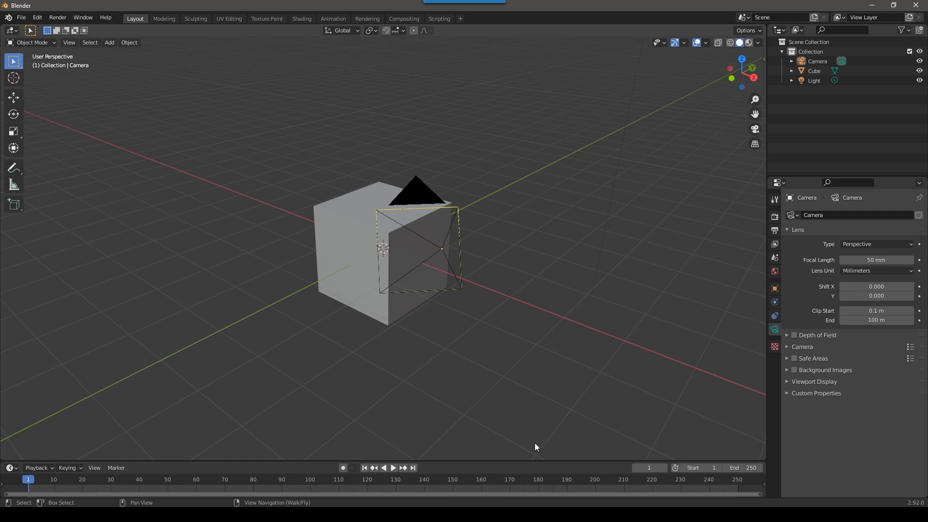
mouse_move(191, 459)
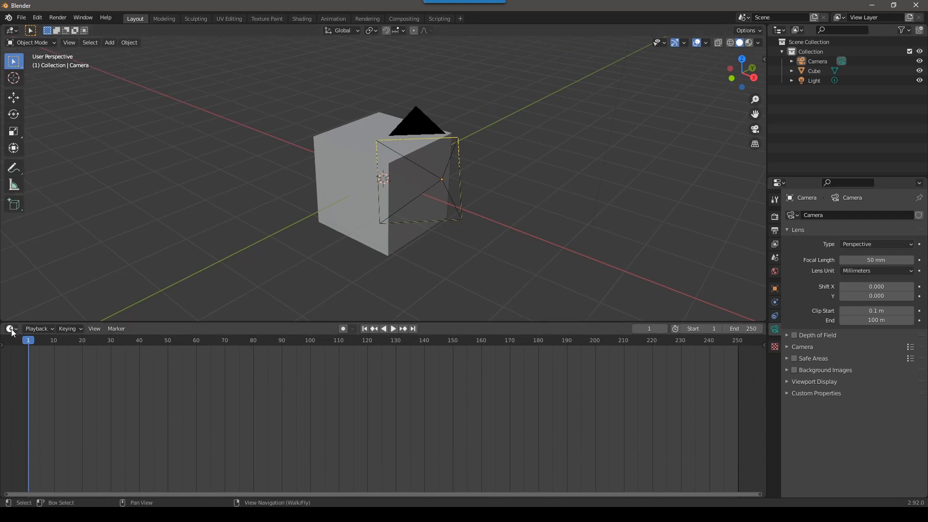
Change the enlarged lower timeline area into a Shader Editor.
left_click(9, 329)
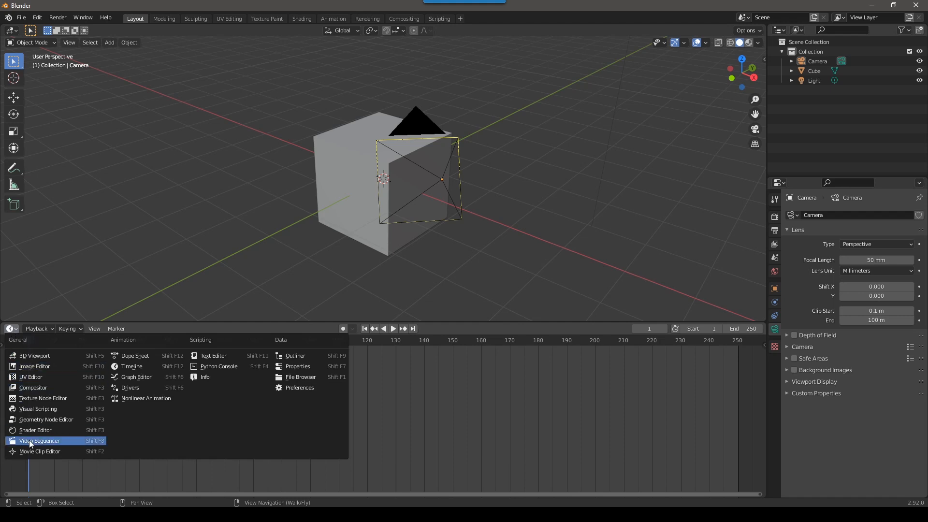
mouse_move(294, 355)
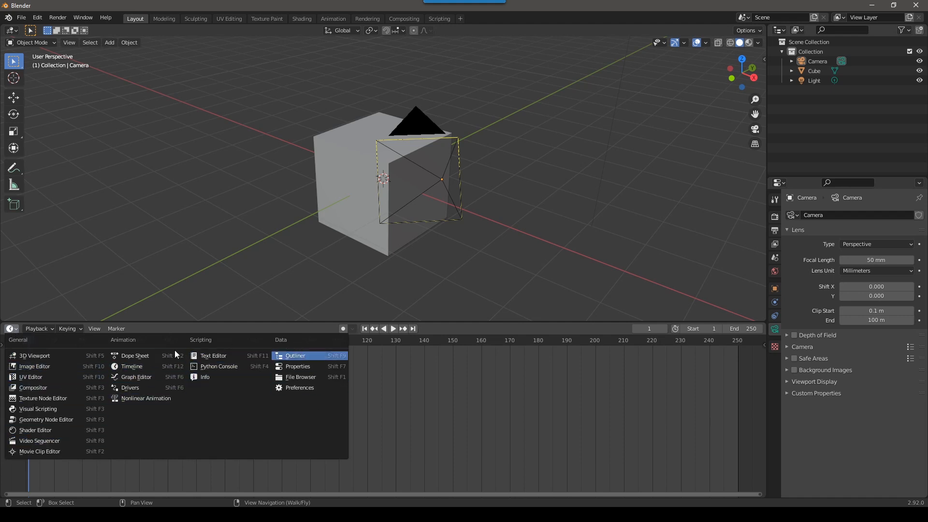
mouse_move(30, 377)
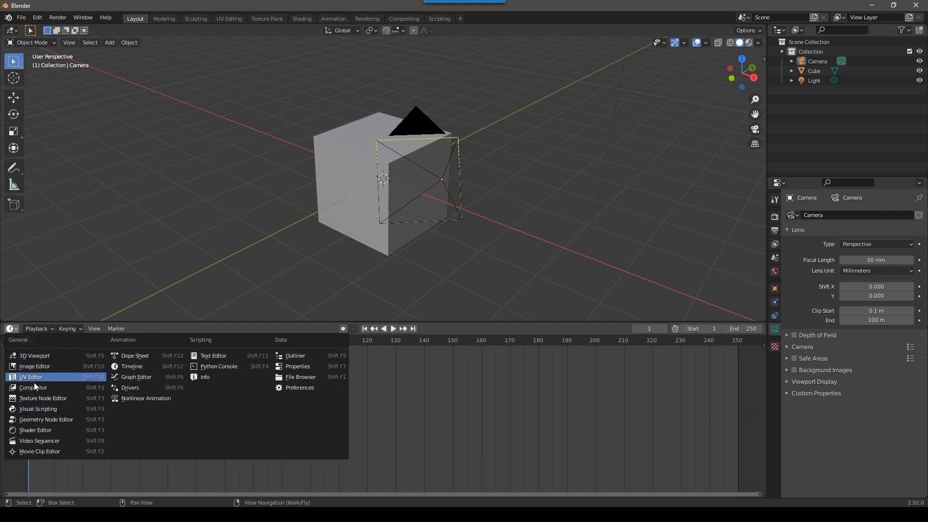
mouse_move(47, 430)
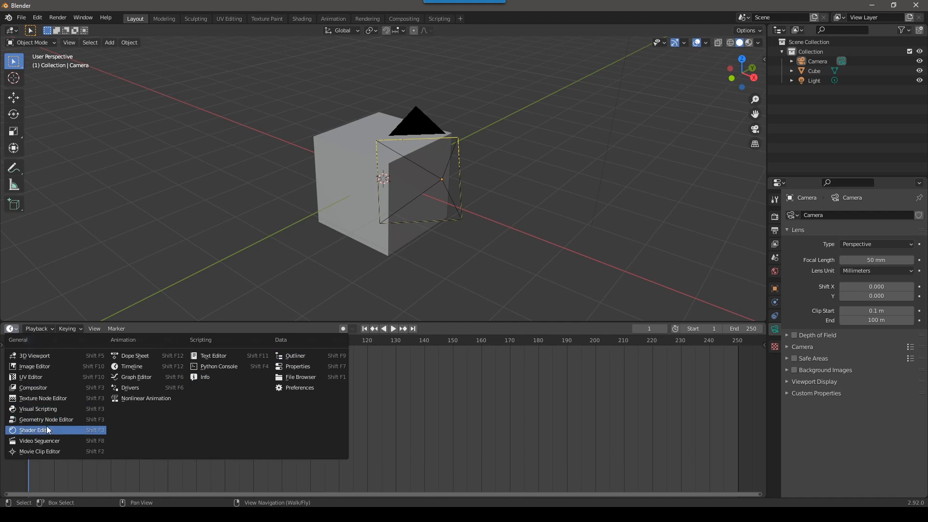
left_click(34, 430)
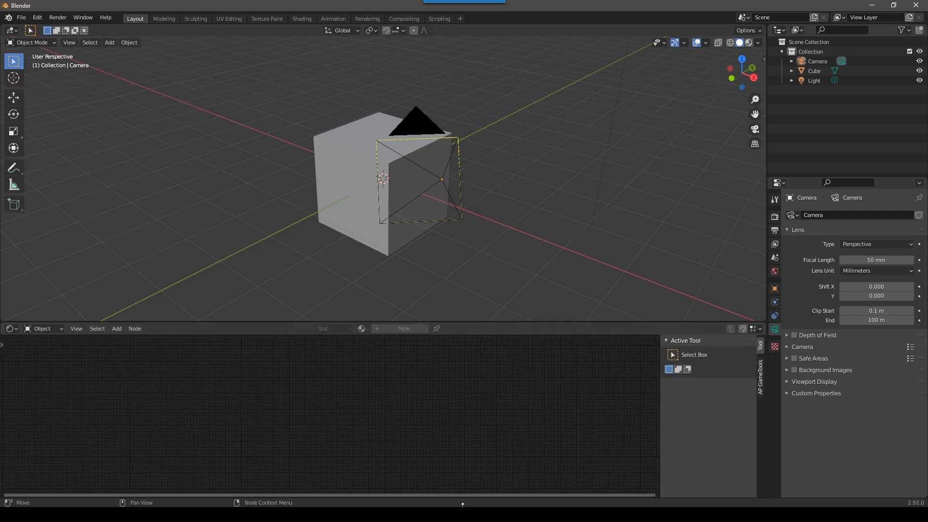
mouse_move(377, 417)
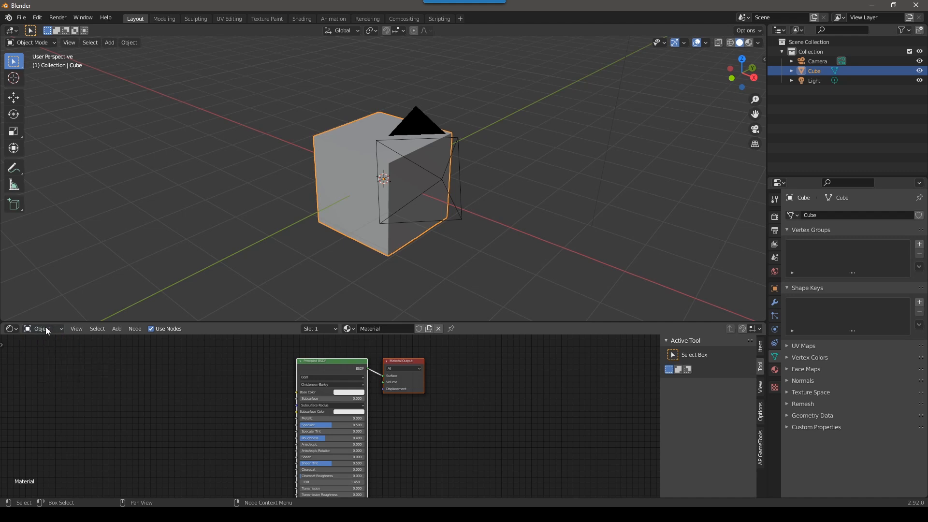
Switch the Shader Editor from Object to World shaders and enable Use Nodes.
left_click(43, 329)
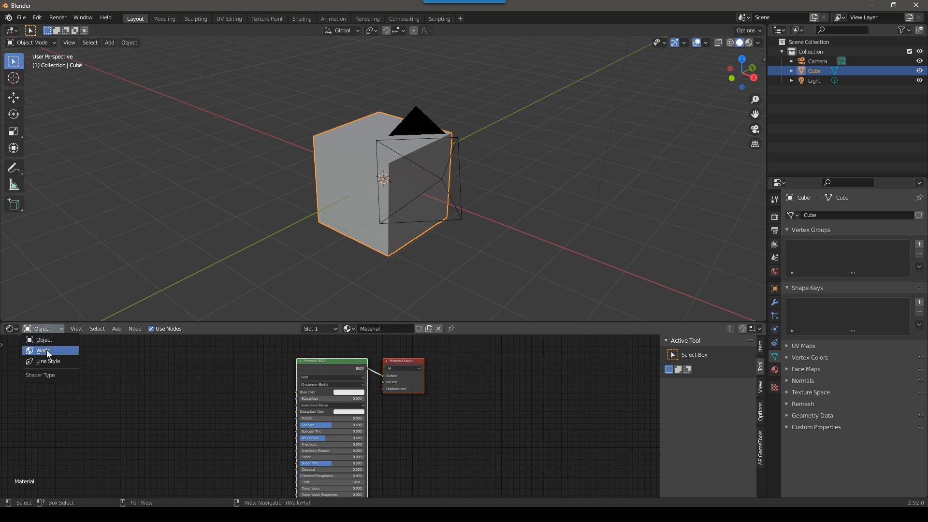
left_click(43, 350)
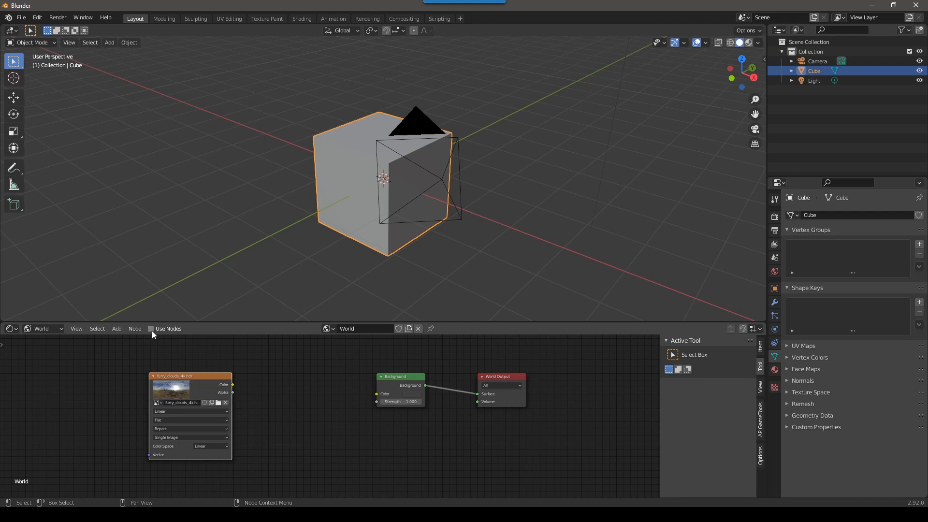
left_click(152, 329)
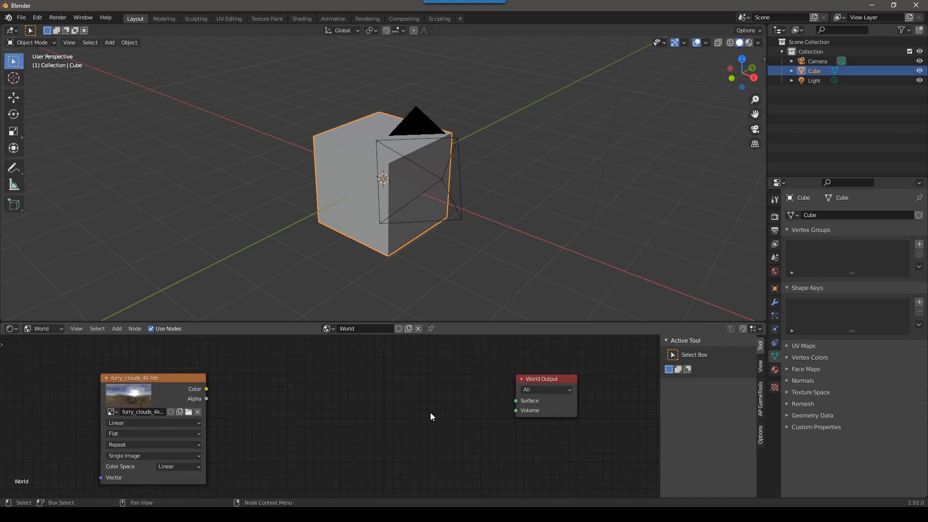
Search 'background', place a Background node, and wire it into World Output's Surface.
left_click(116, 329)
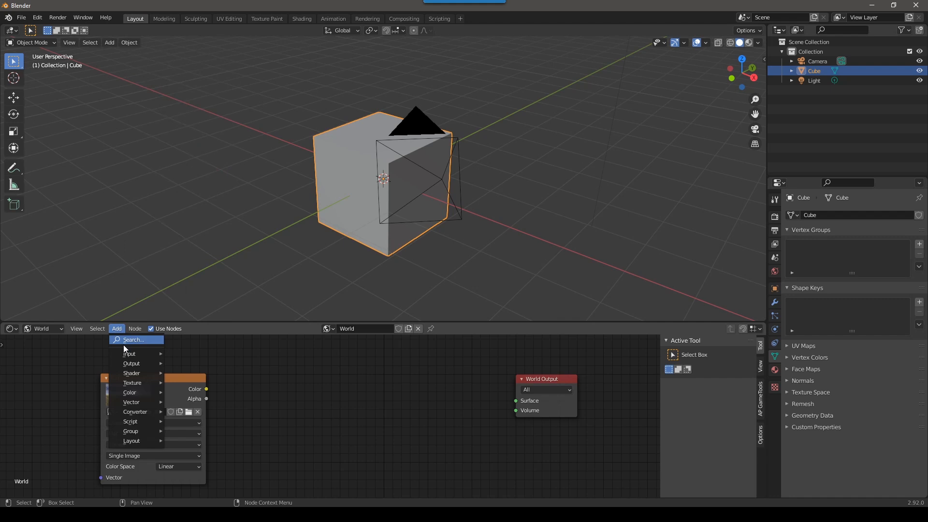
type("bac")
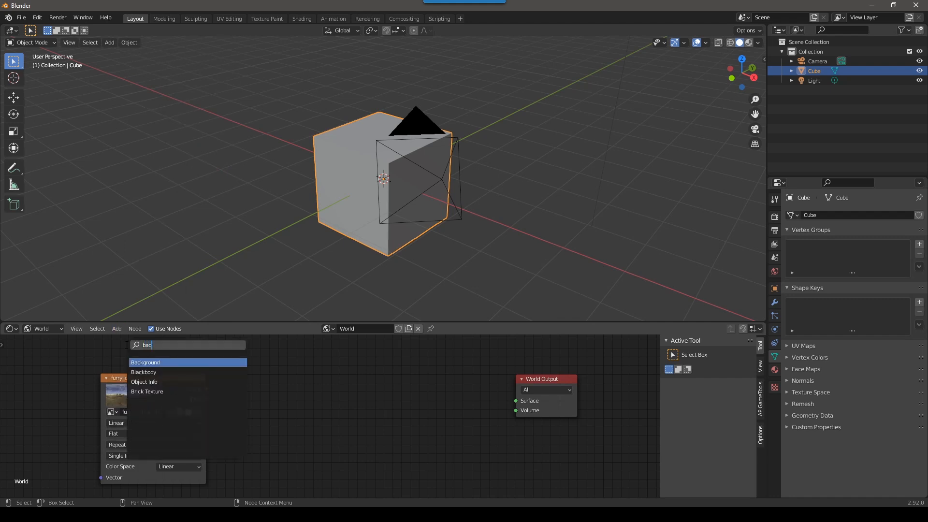
left_click(145, 362)
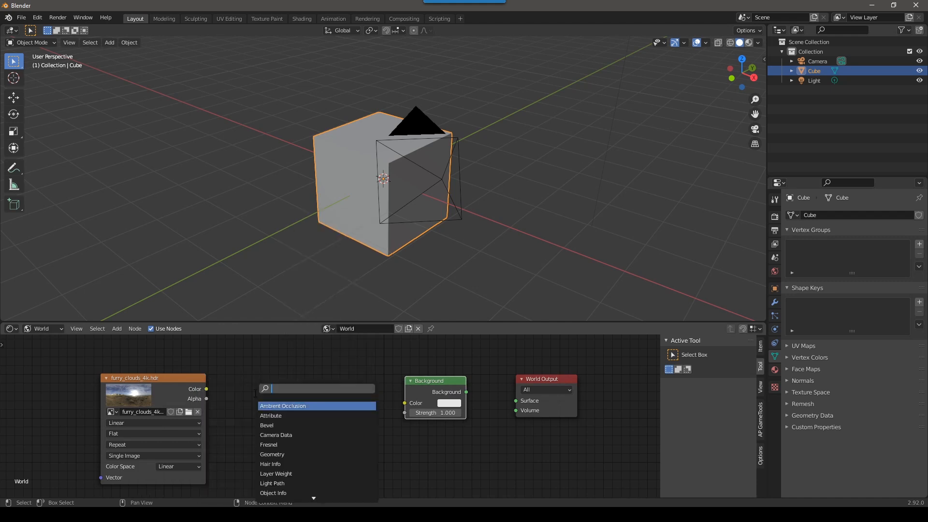
type("ba")
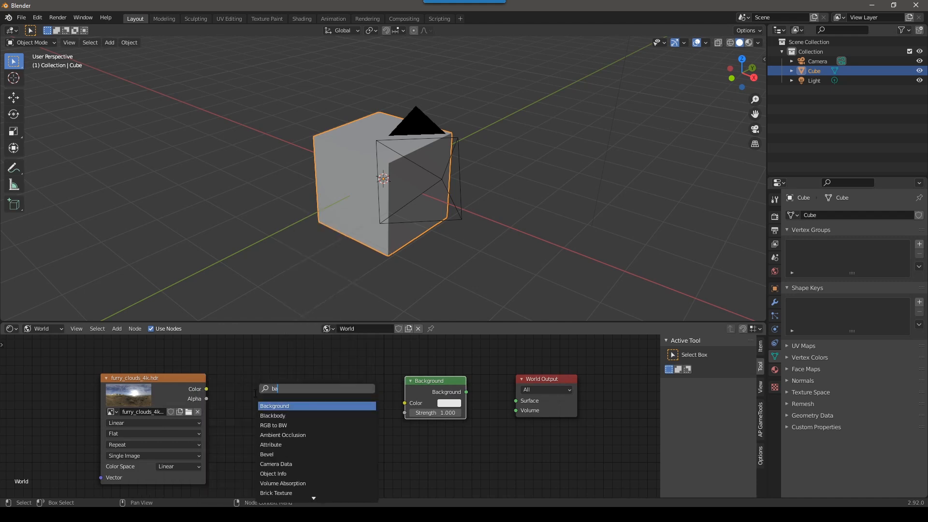
left_click(274, 405)
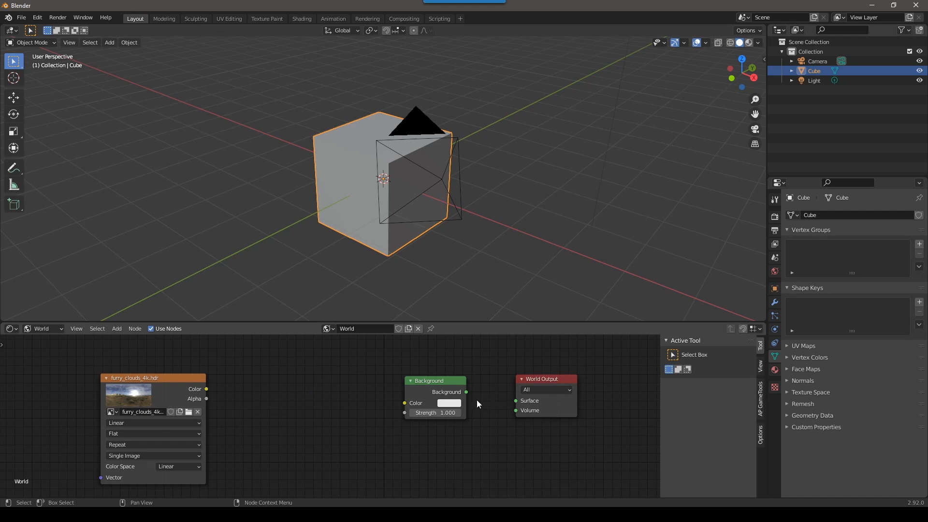
left_click_drag(464, 392, 516, 401)
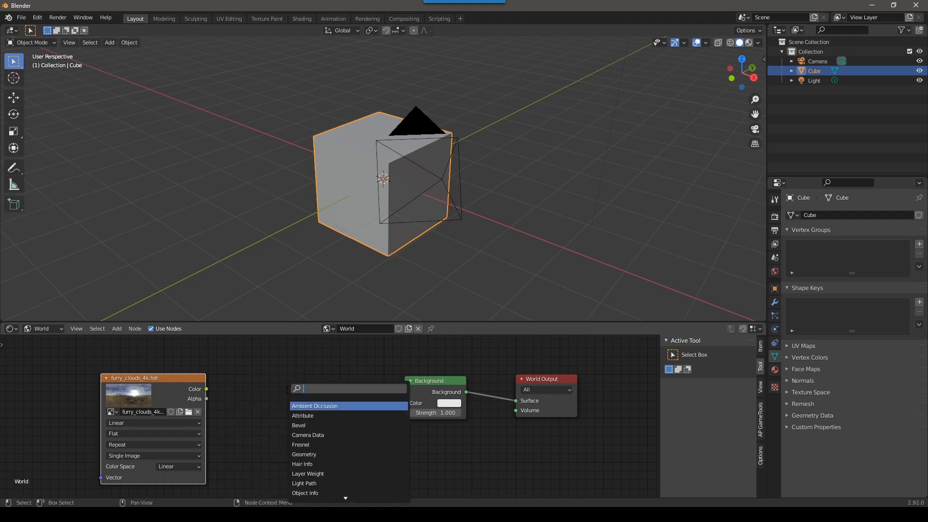
Place an Environment Texture node, feed its Color into Background, and browse for furry_clouds_4k.hdr.
type("envi")
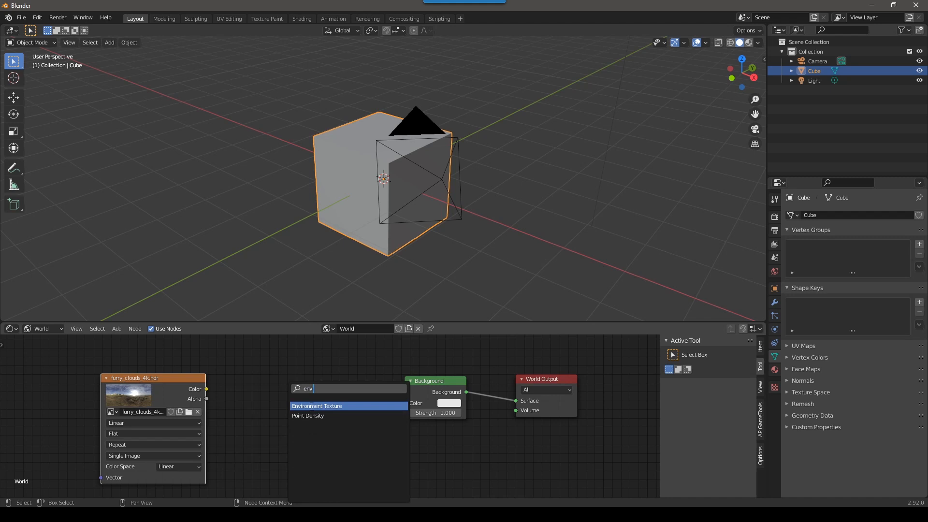
left_click(316, 406)
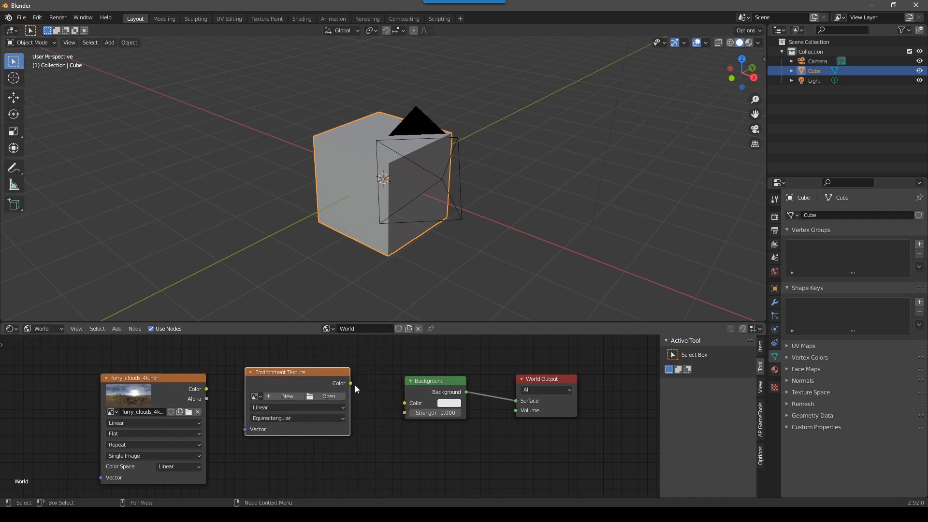
left_click_drag(349, 383, 406, 403)
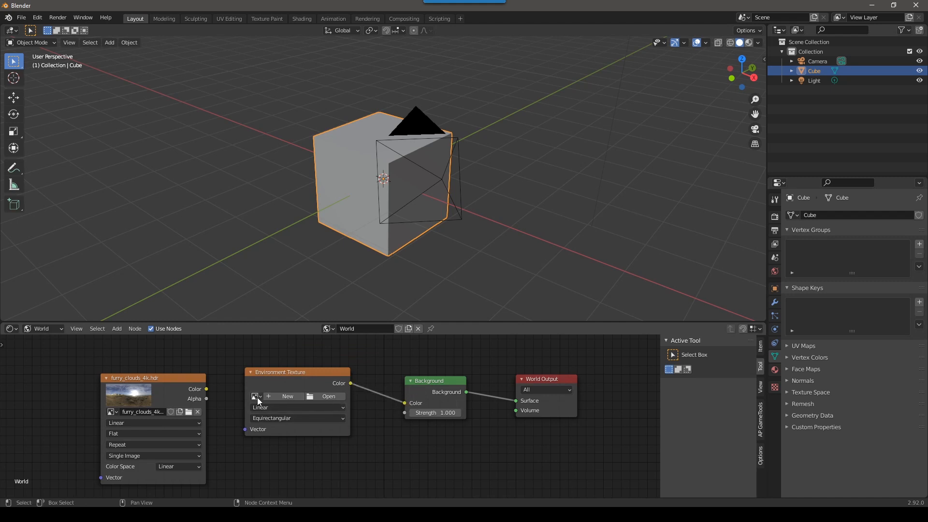
mouse_move(255, 396)
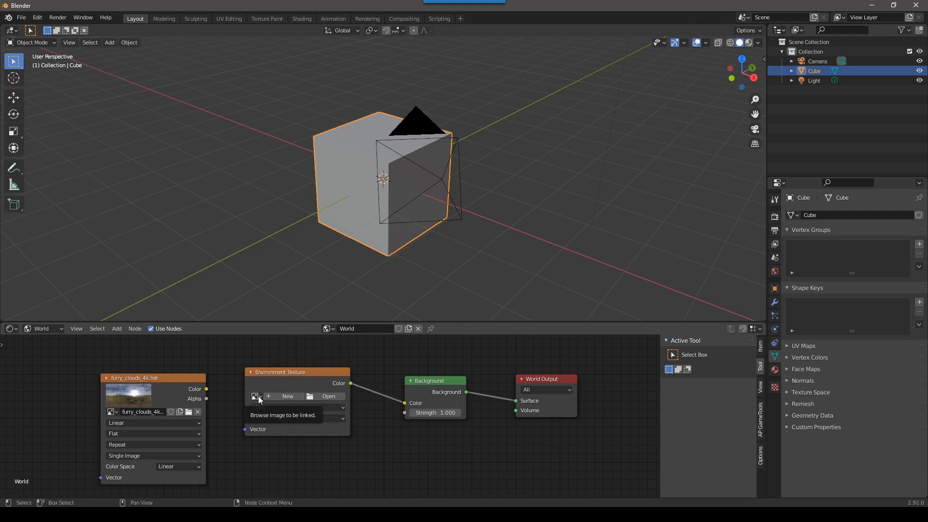
left_click(255, 396)
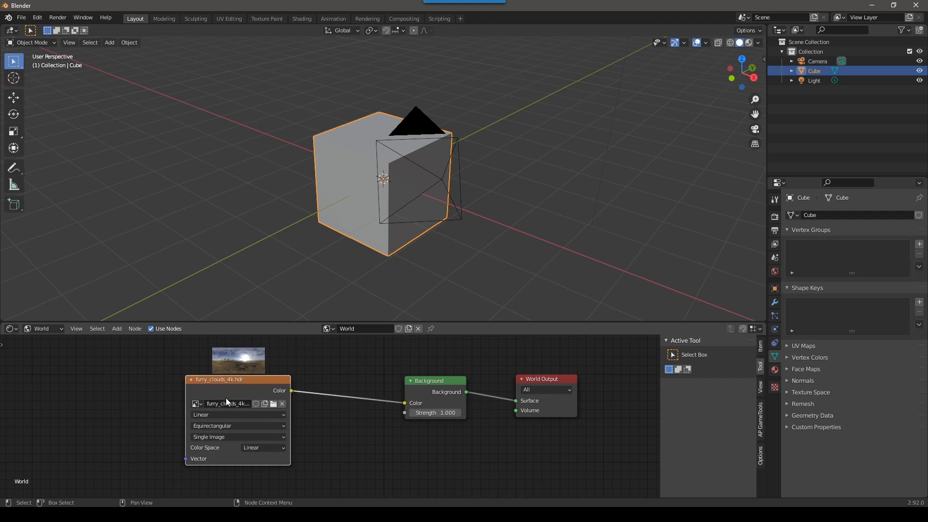
mouse_move(410, 391)
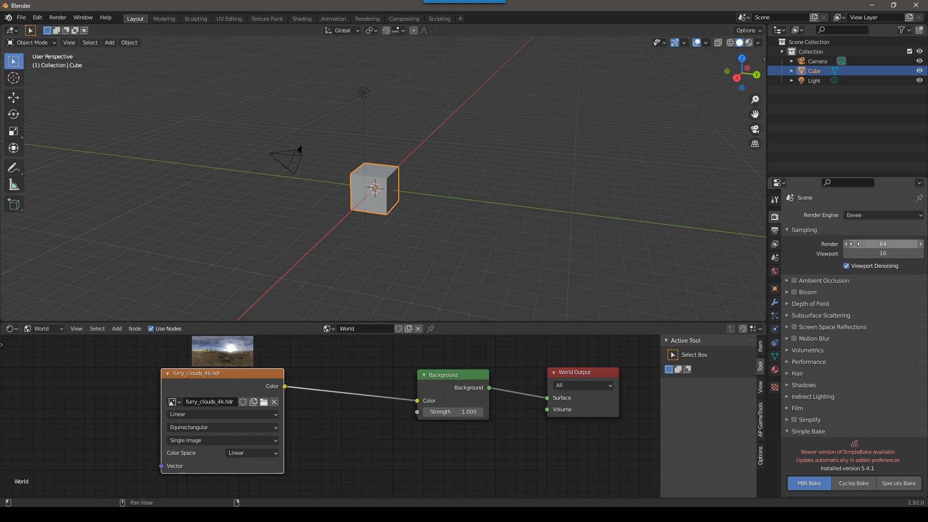
mouse_move(817, 251)
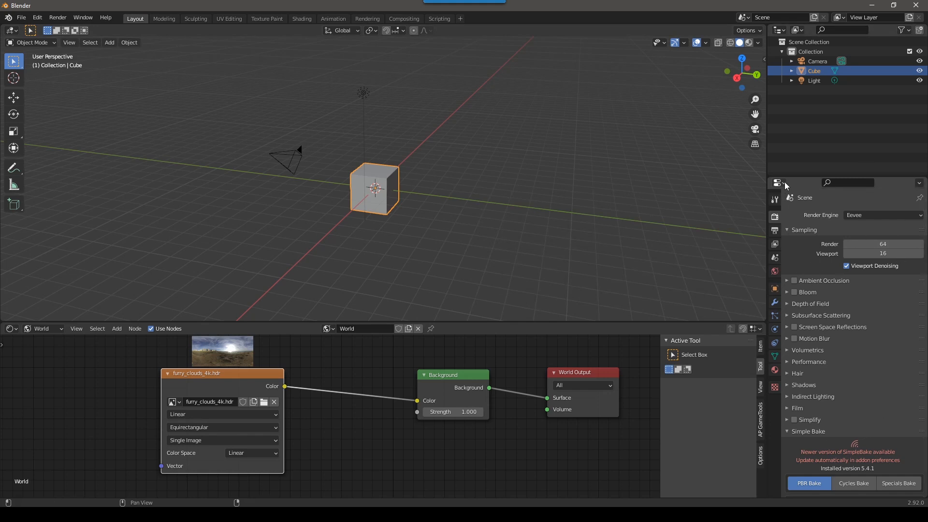
Set the render engine to Cycles with GPU Compute as the device.
left_click(778, 182)
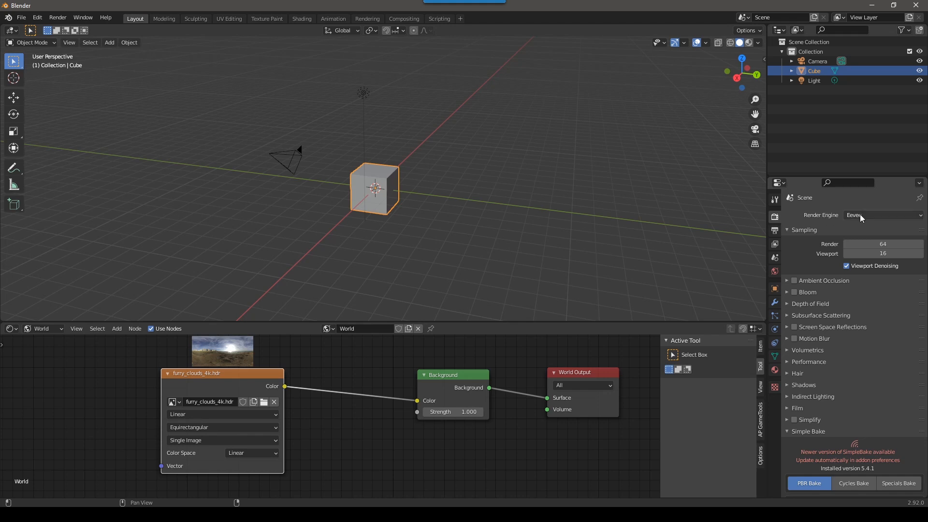
left_click(882, 215)
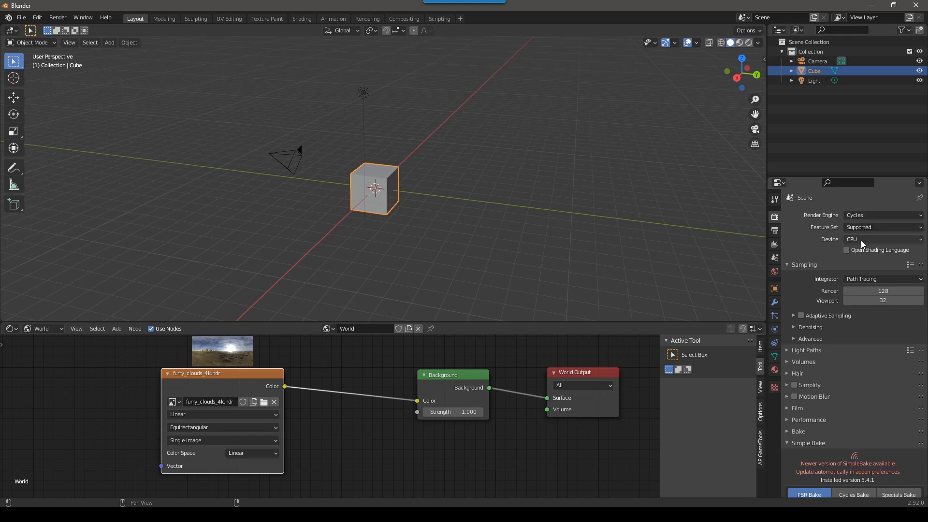
left_click(881, 239)
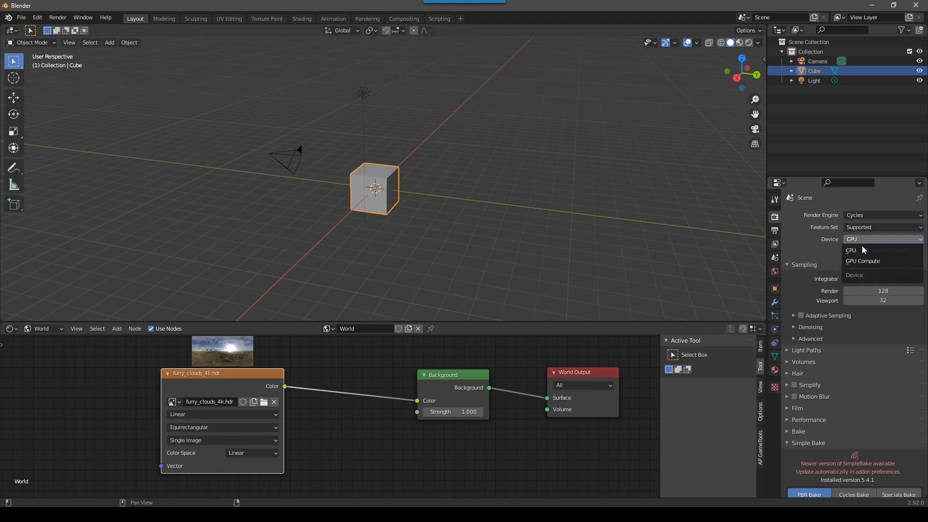
left_click(863, 261)
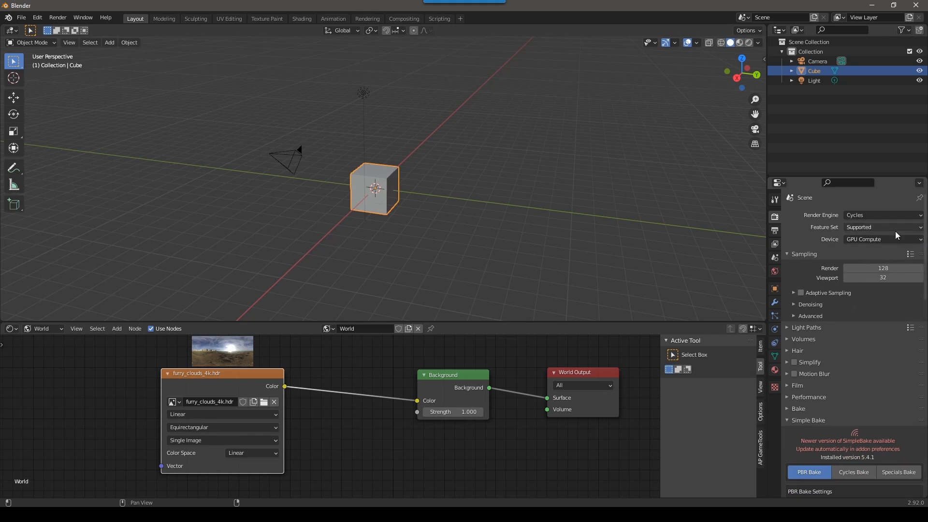
mouse_move(823, 221)
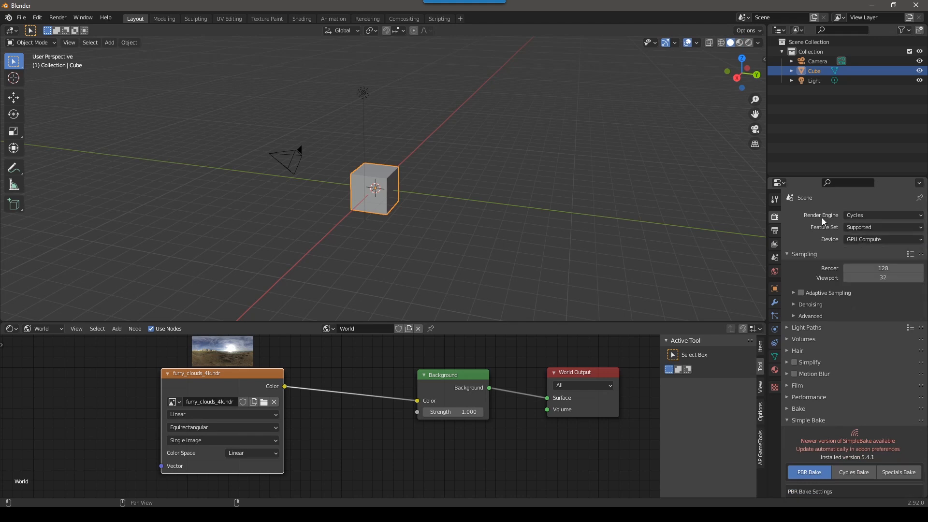
mouse_move(904, 252)
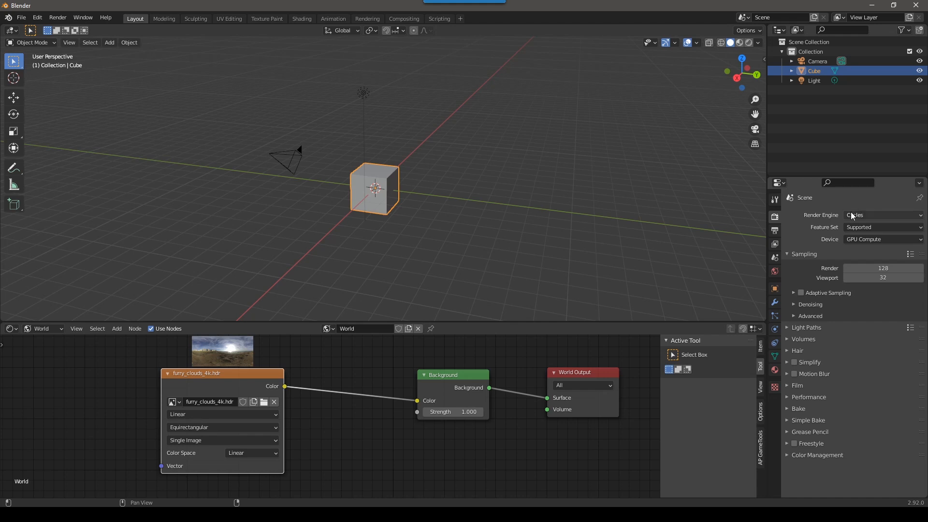
mouse_move(860, 239)
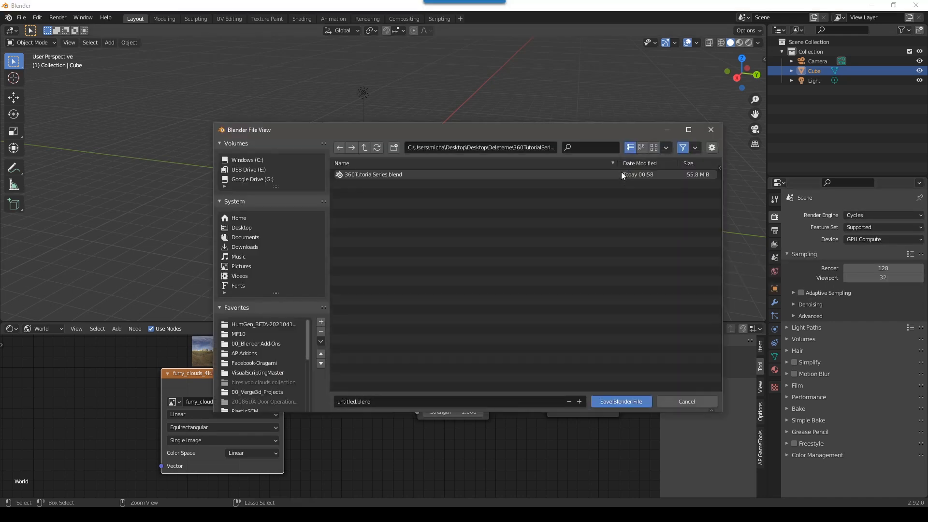
Save the project as 360TutorialSeries2.blend.
left_click(620, 401)
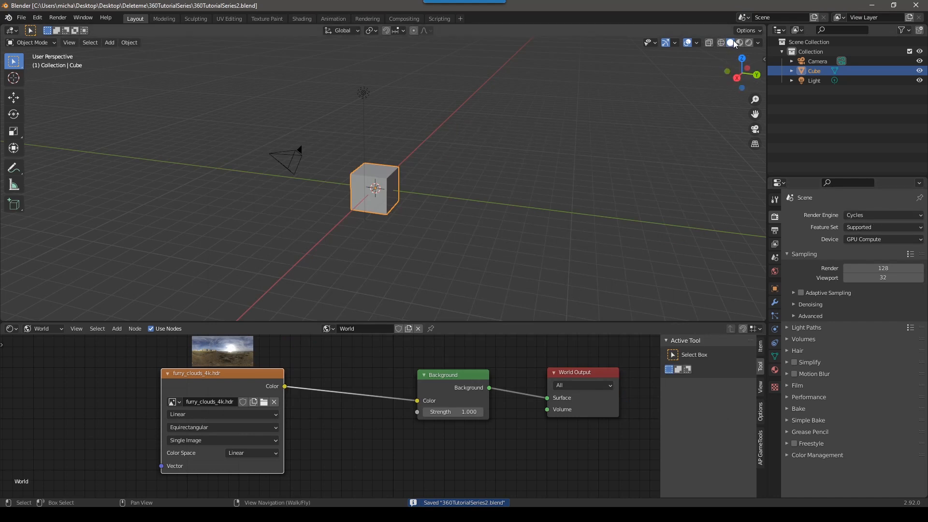
left_click(708, 42)
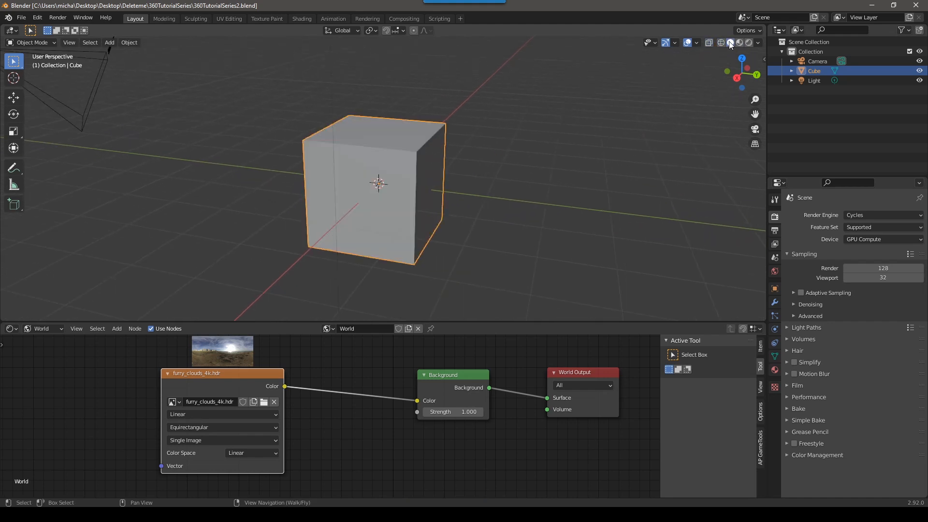
Switch viewport shading to Material Preview, then Rendered, to show the HDRI.
left_click(739, 43)
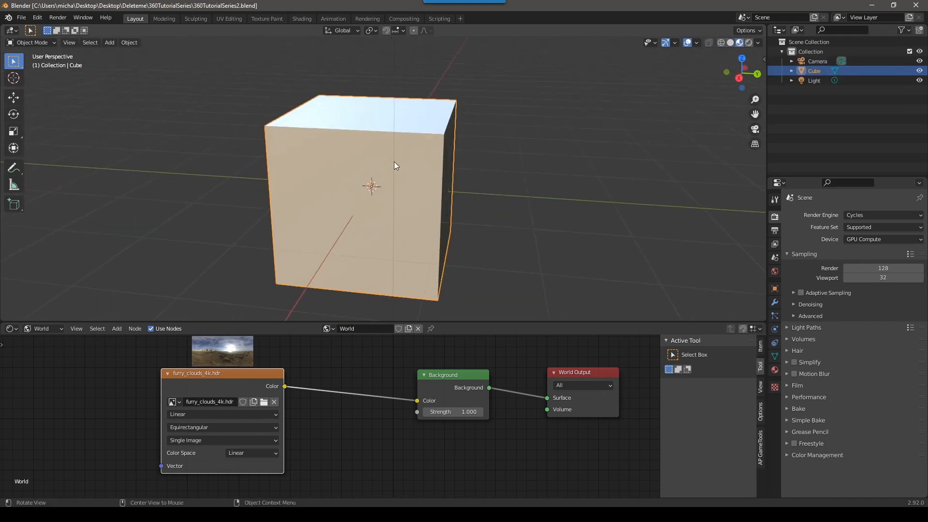
left_click(881, 214)
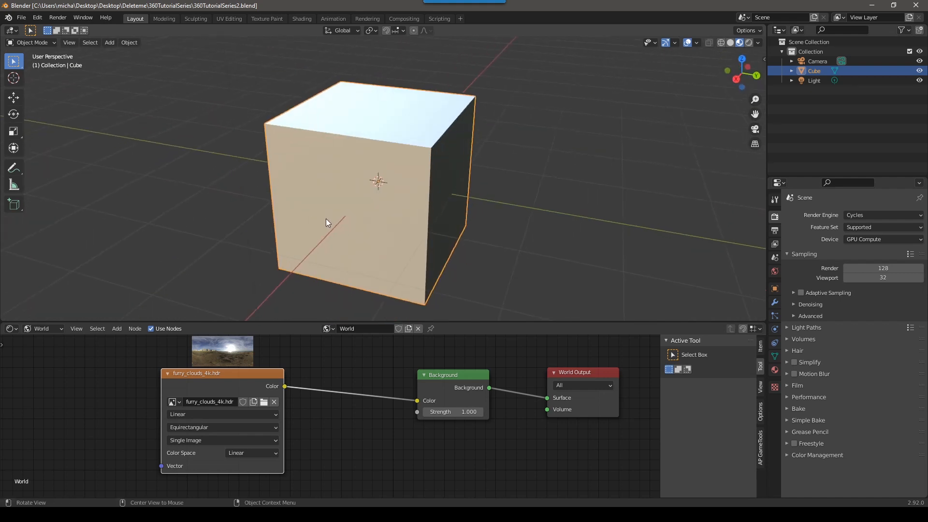
mouse_move(748, 42)
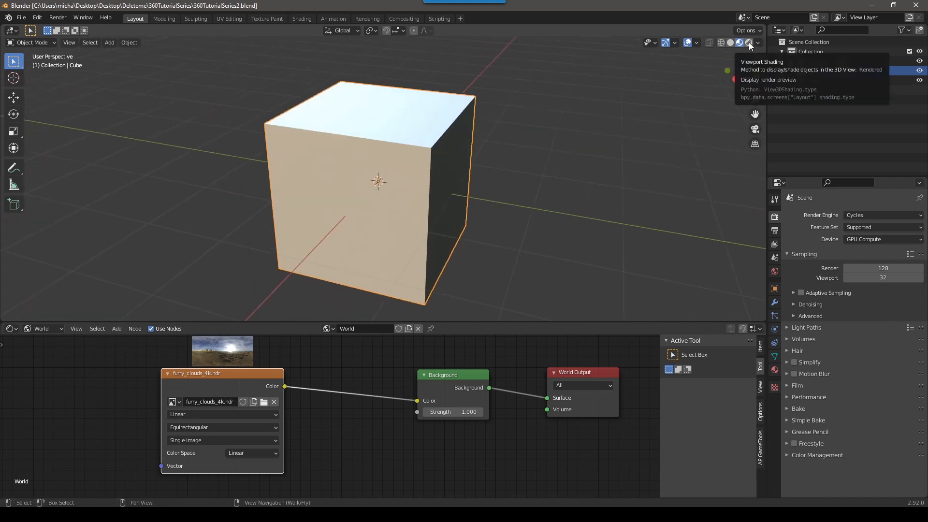
left_click(738, 42)
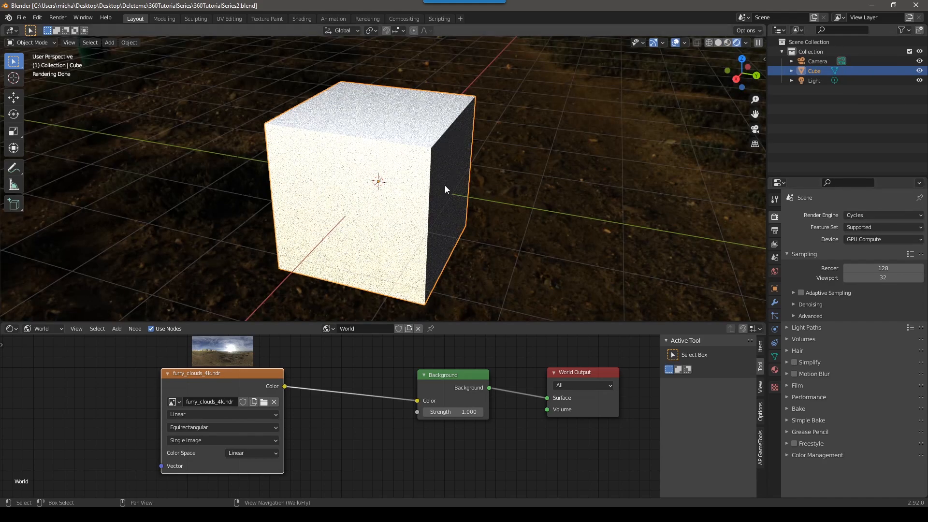
Try the Workbench and Eevee render engines, then return to Cycles.
left_click(881, 215)
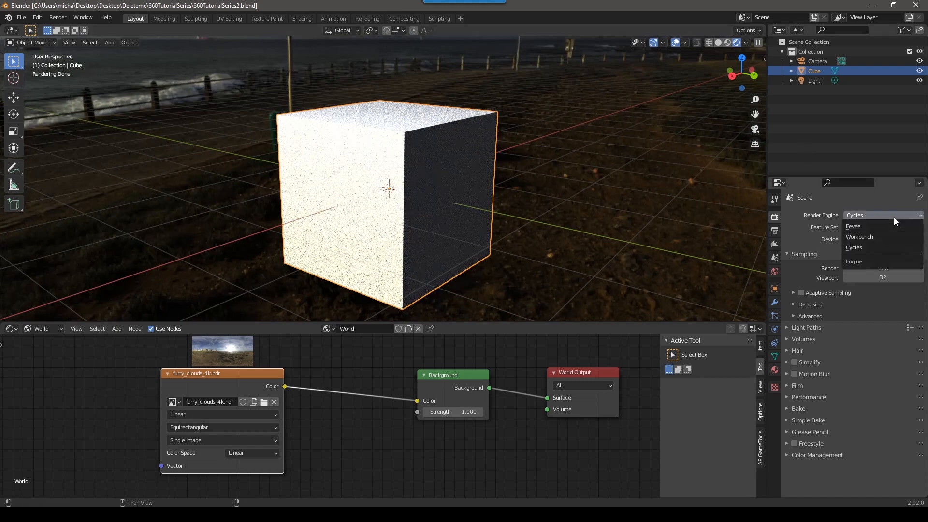
left_click(859, 237)
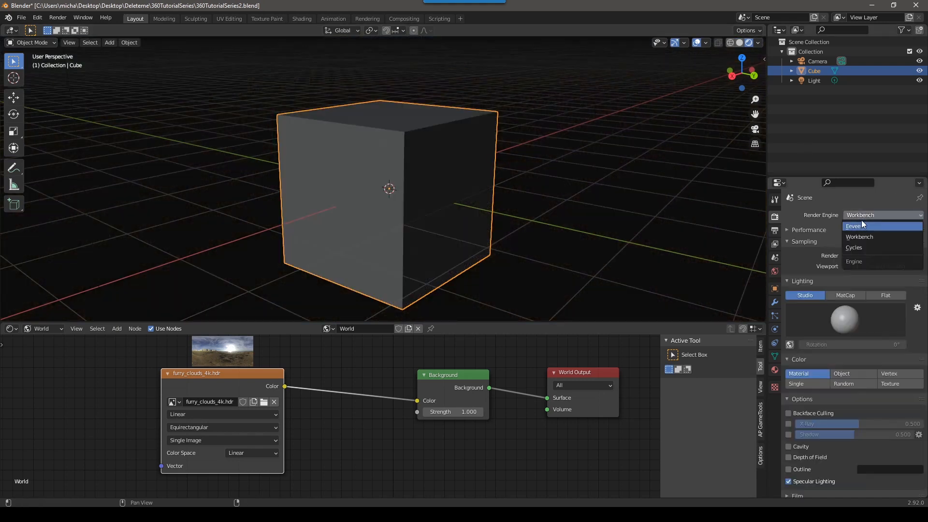
left_click(854, 226)
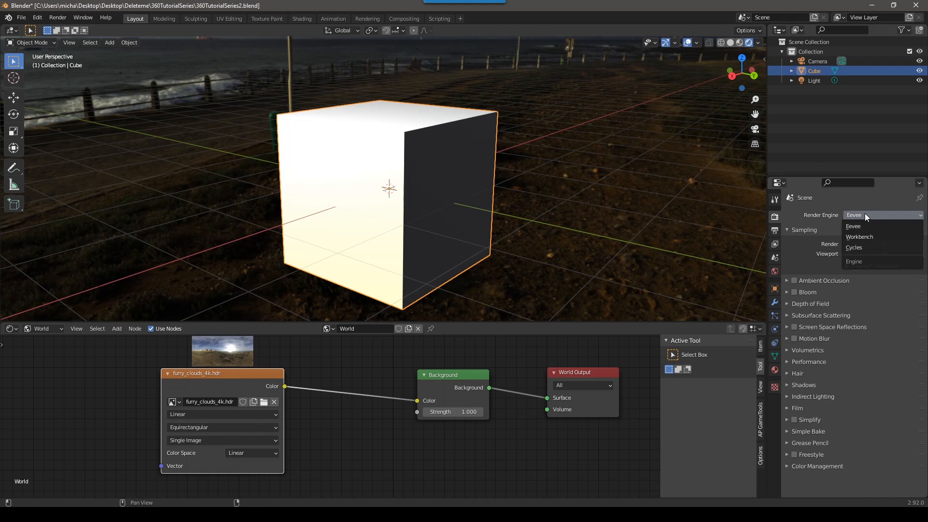
left_click(854, 248)
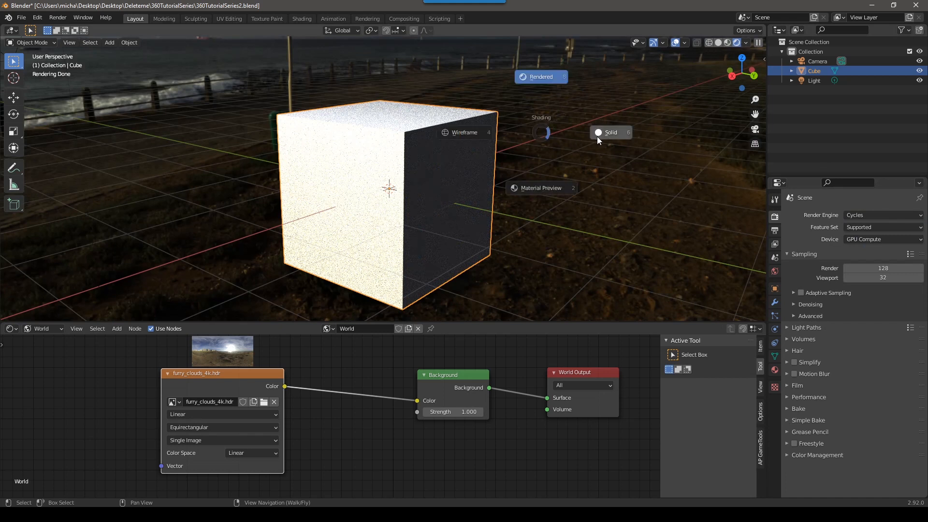
Toggle shading to Solid and back to Rendered, then turn the view toward the sea.
left_click(610, 132)
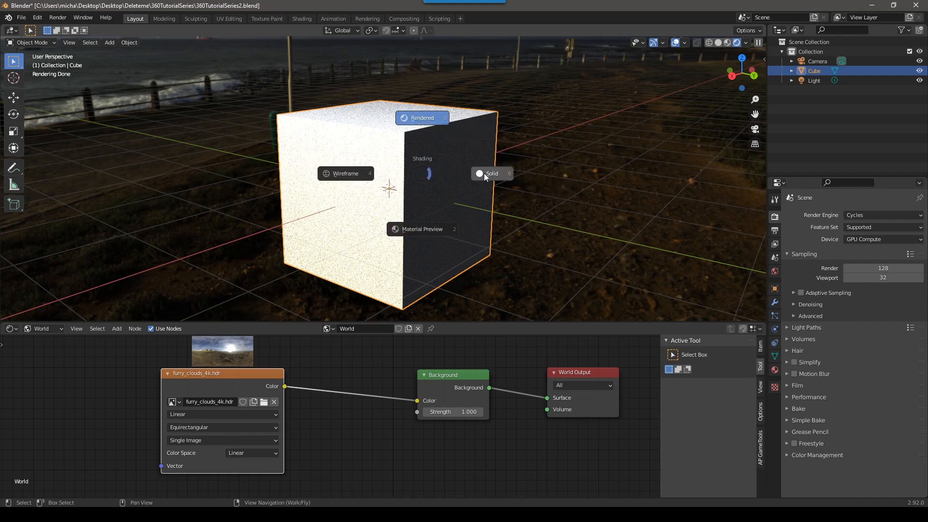
left_click(479, 173)
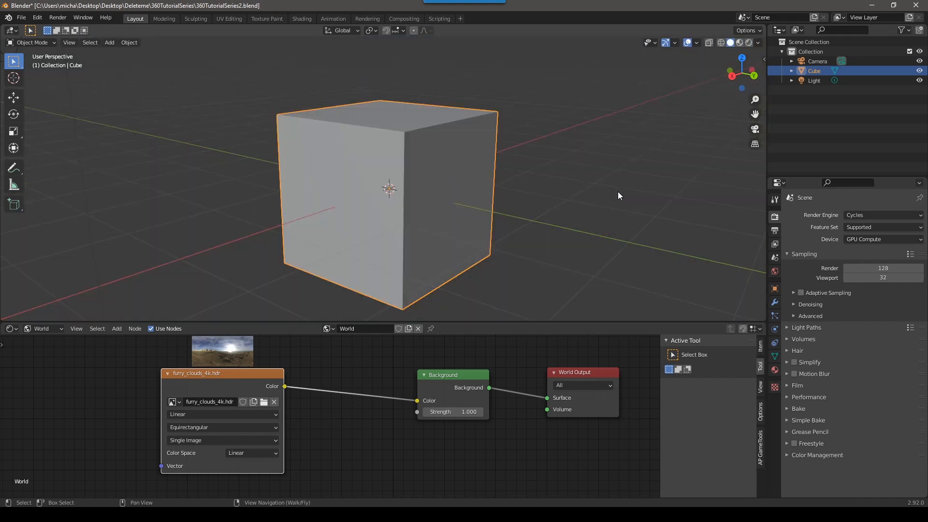
left_click(737, 42)
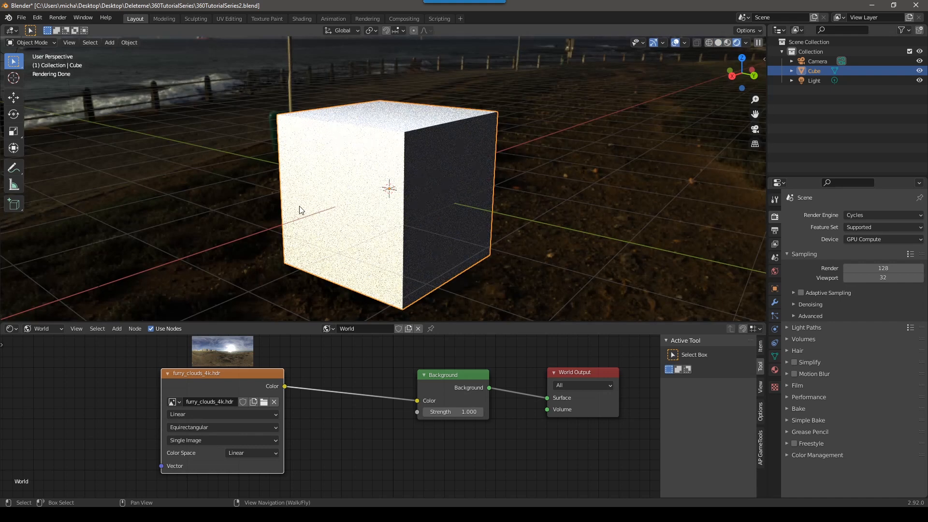
key("z")
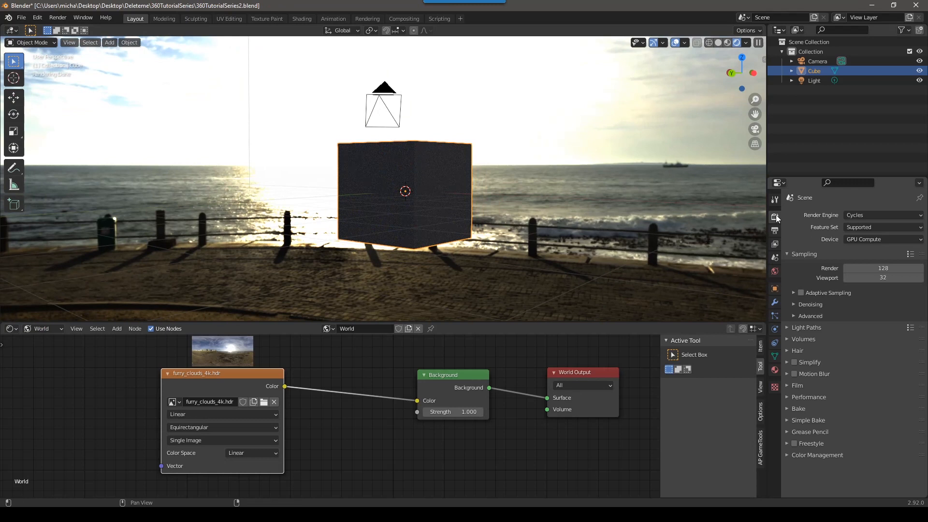
mouse_move(812, 456)
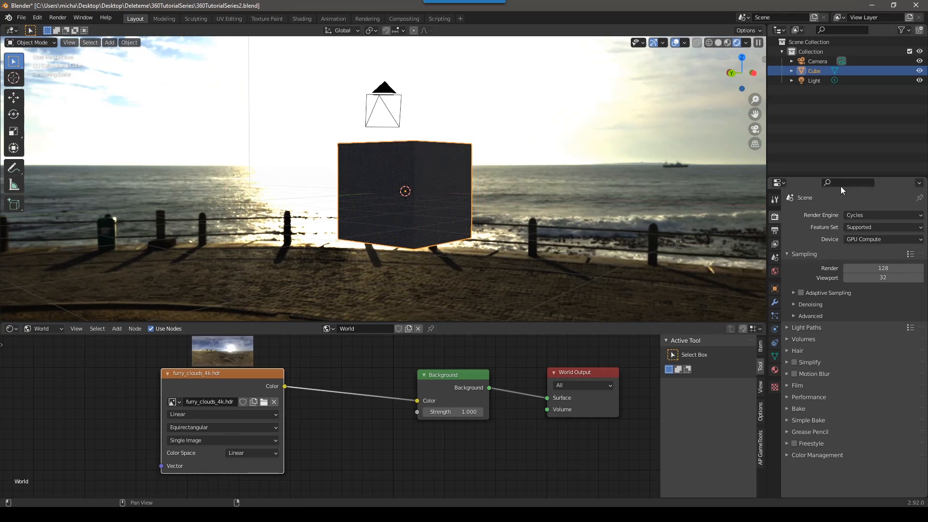
Set Color Management to the Filmic view transform with a Very High Contrast look.
type("color")
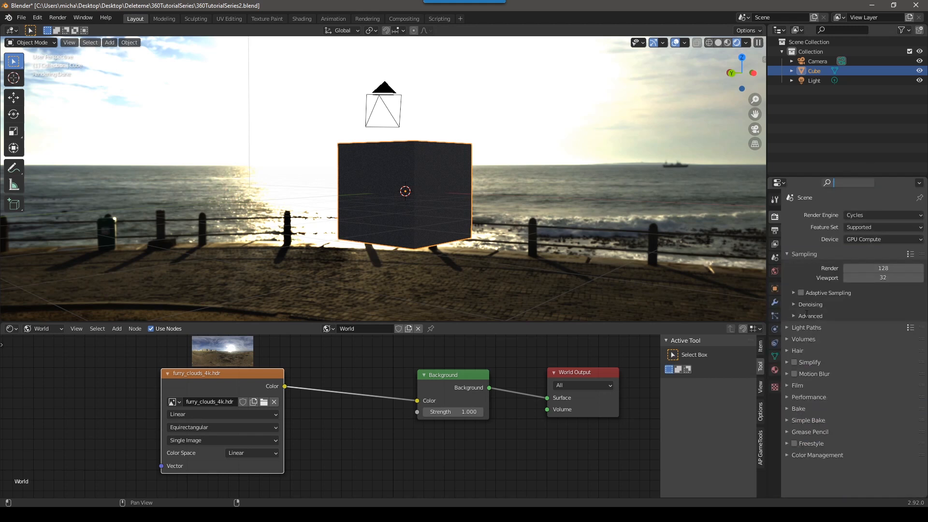
left_click(818, 454)
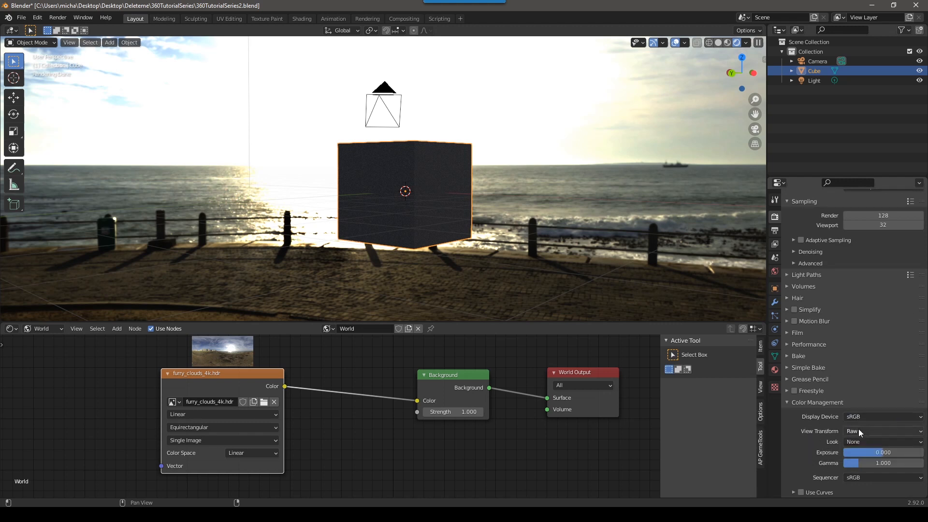
left_click(882, 431)
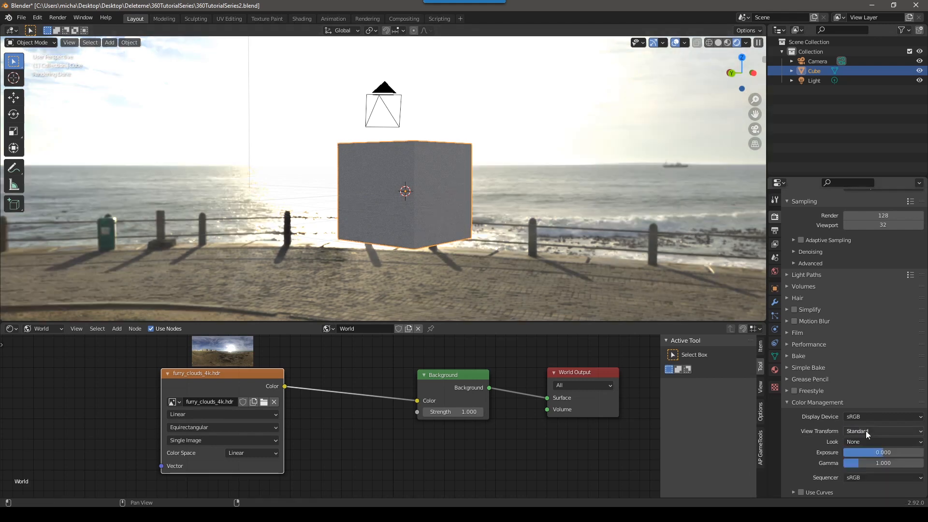
left_click(881, 430)
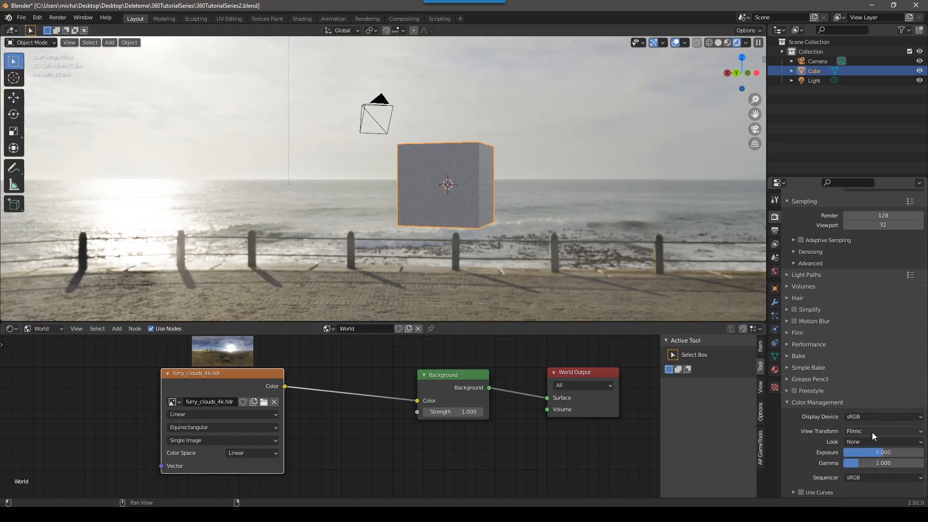
left_click(882, 430)
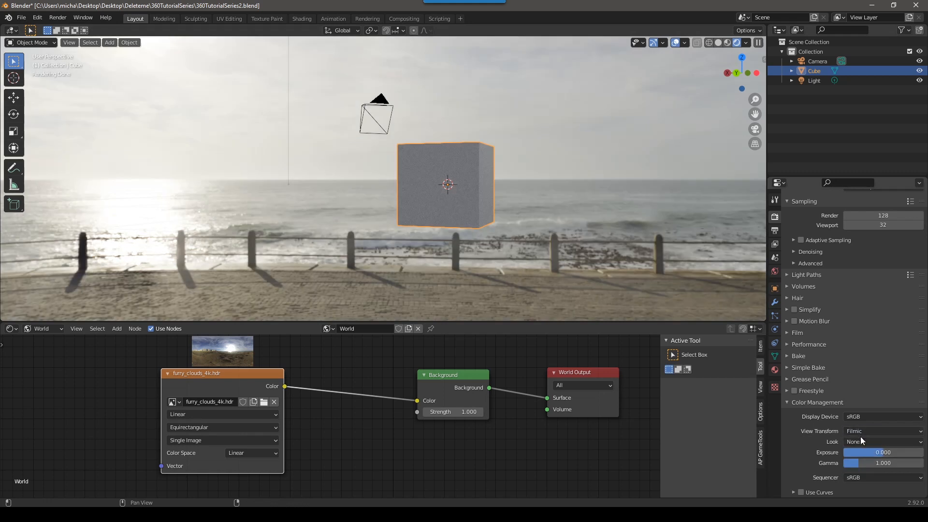
left_click(881, 442)
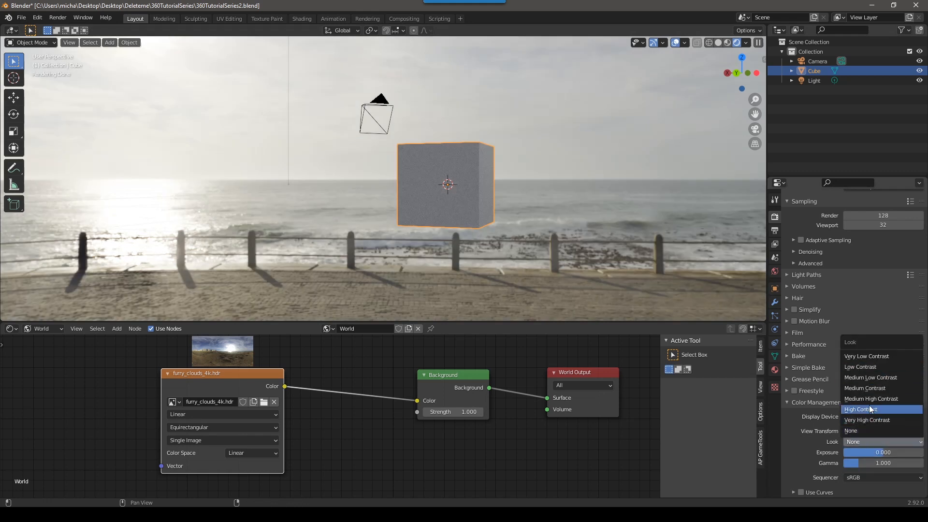
left_click(867, 419)
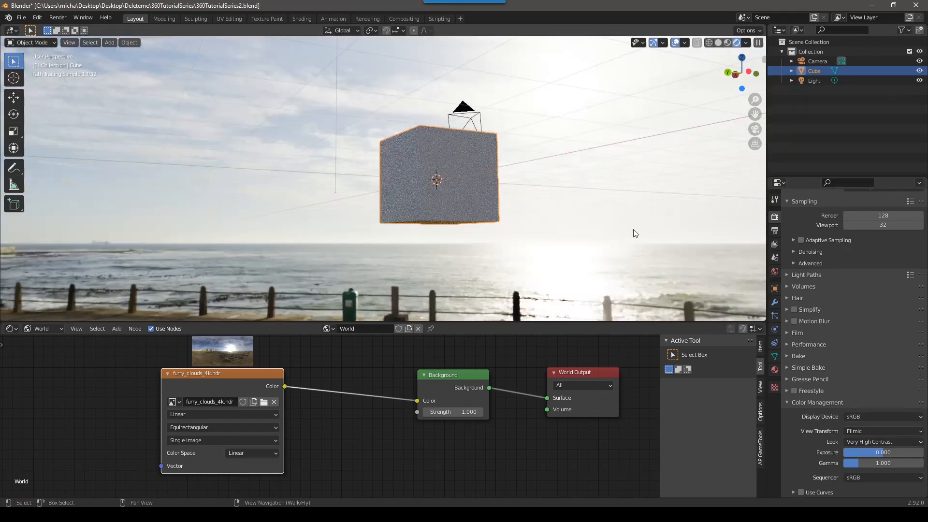
left_click(881, 442)
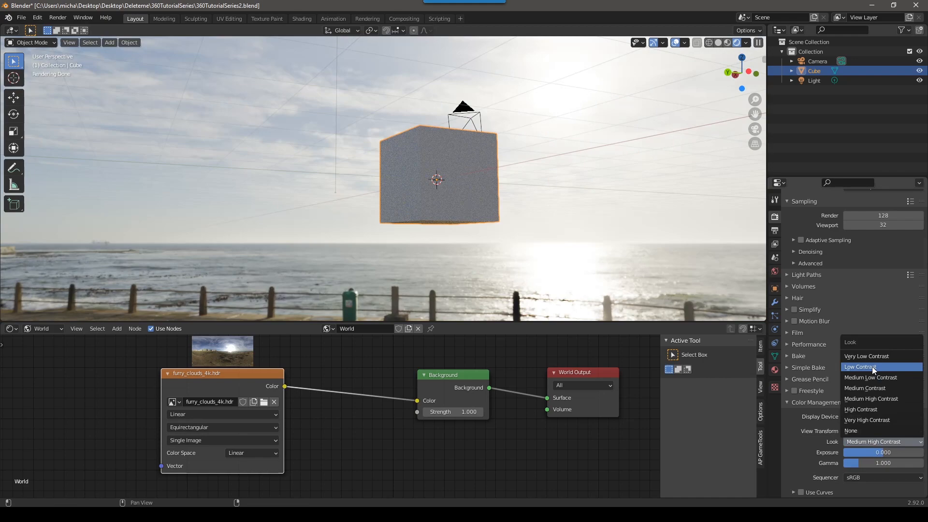
left_click(864, 367)
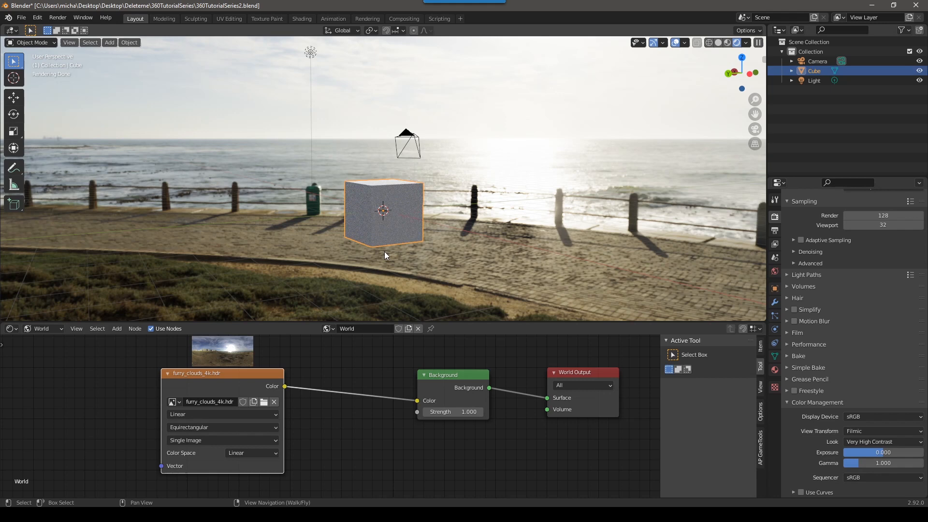
mouse_move(427, 217)
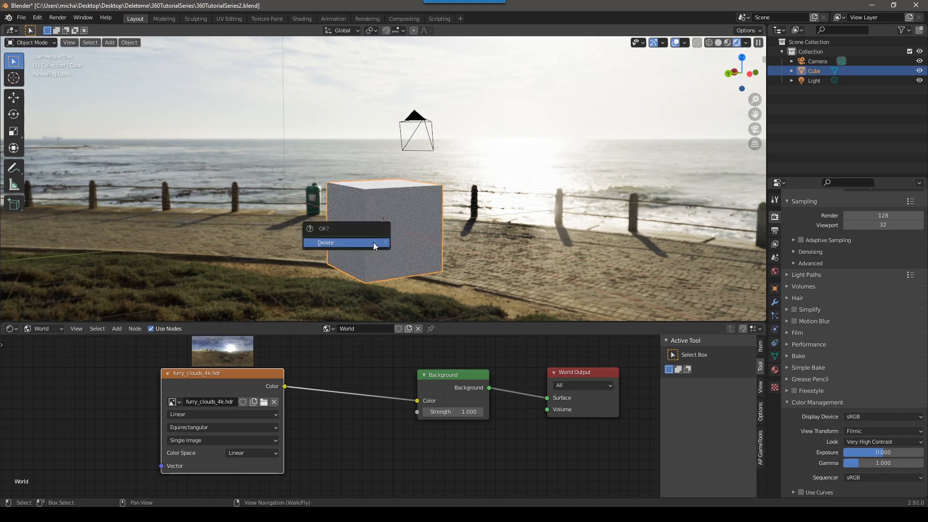
Delete the default cube and select the existing camera.
left_click(325, 242)
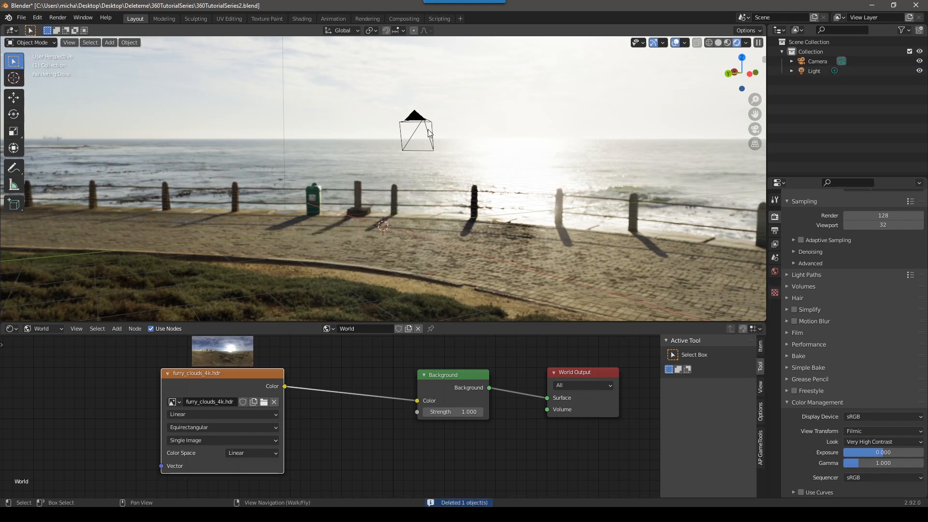
left_click(817, 61)
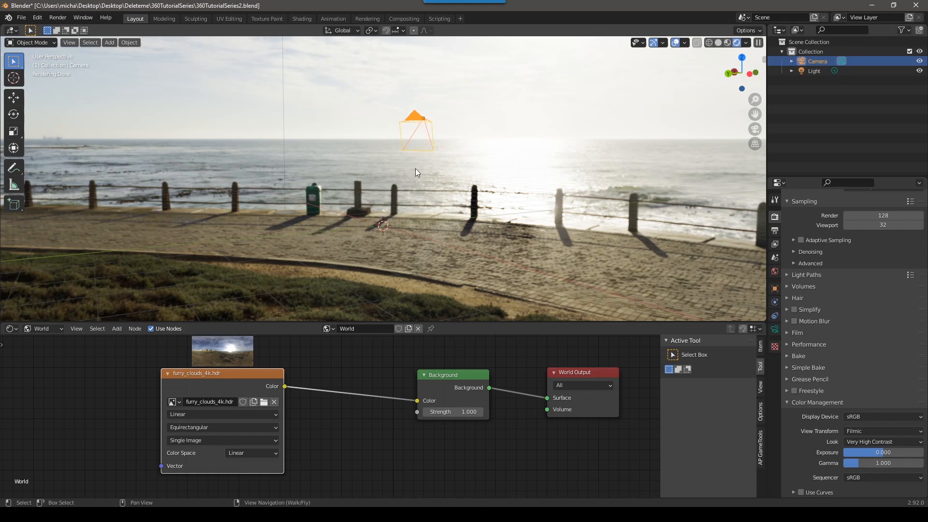
mouse_move(417, 129)
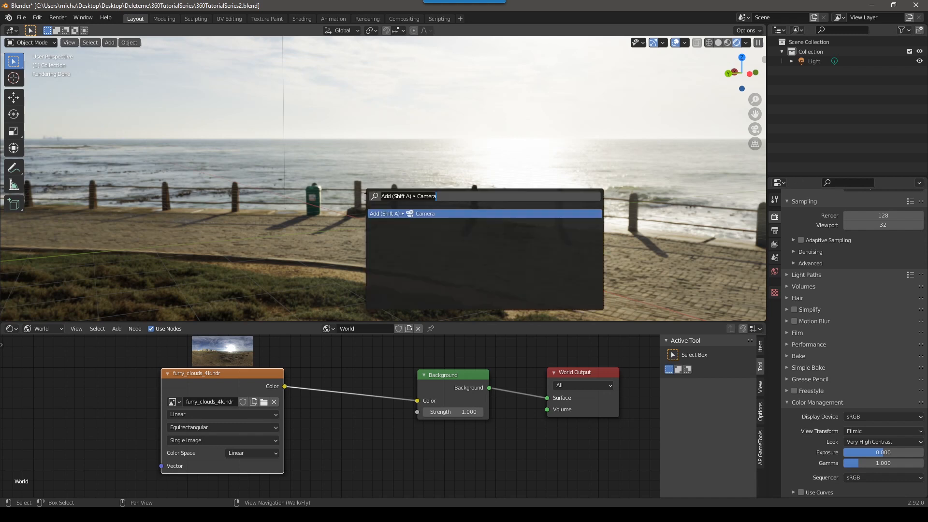
Add cameras through the 'camera' search result and again from the Add menu.
key("BackSpace")
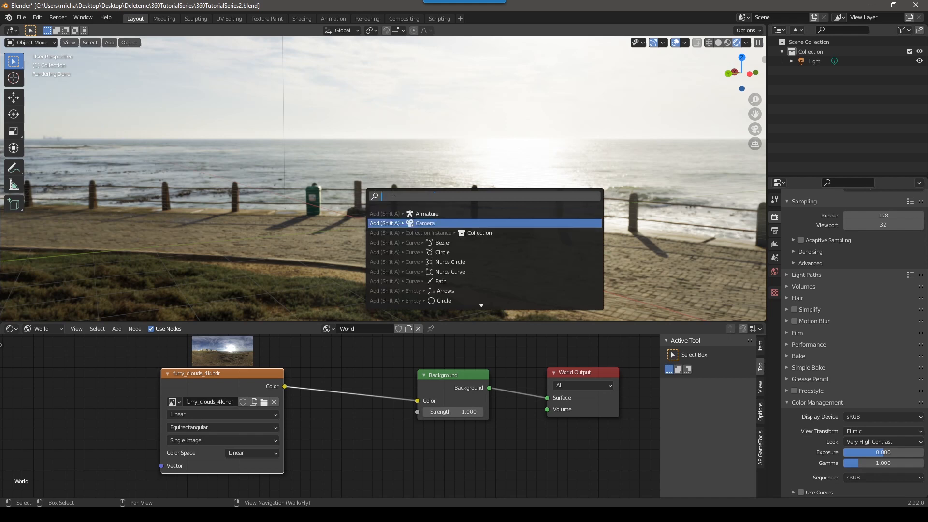
mouse_move(440, 281)
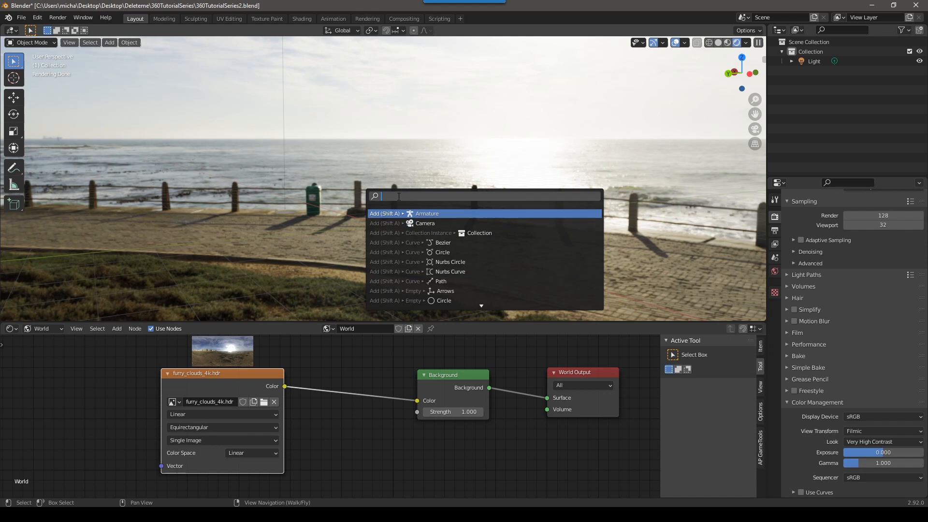
type("camera")
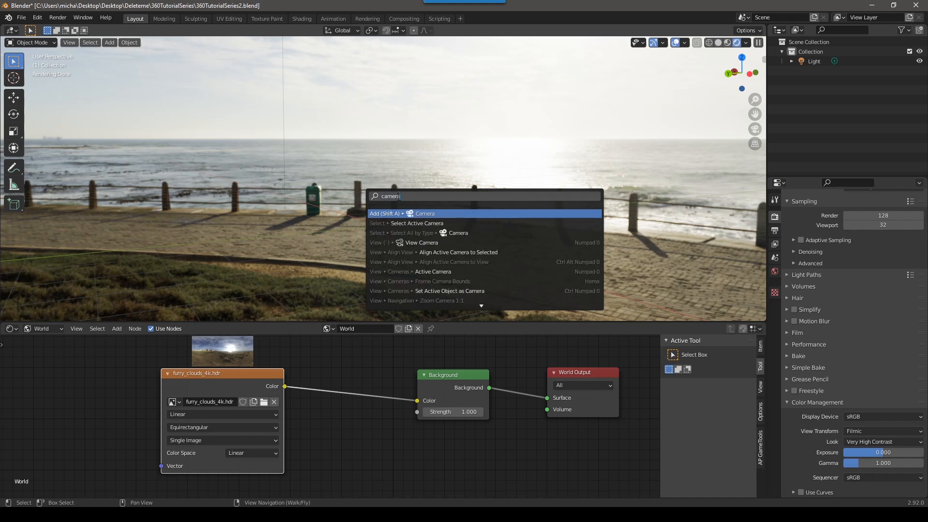
left_click(424, 213)
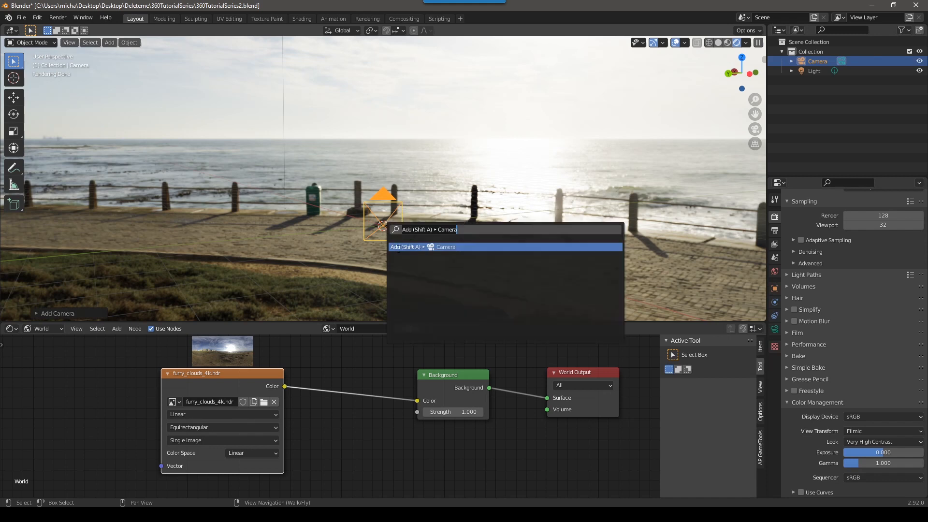
mouse_move(395, 197)
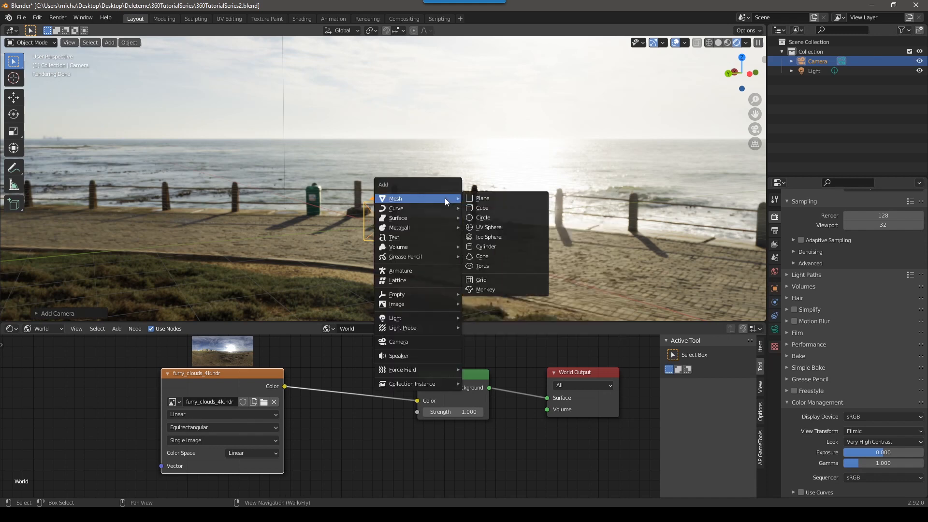
mouse_move(418, 341)
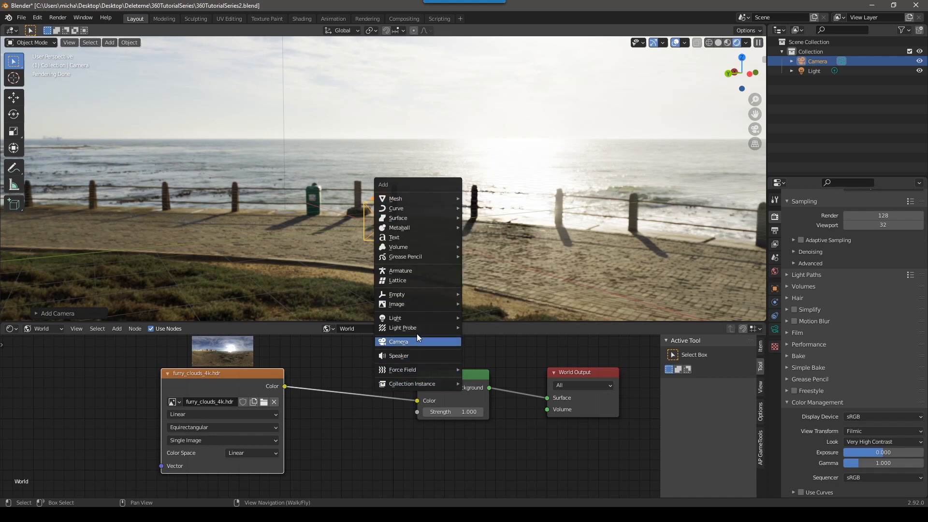
mouse_move(394, 198)
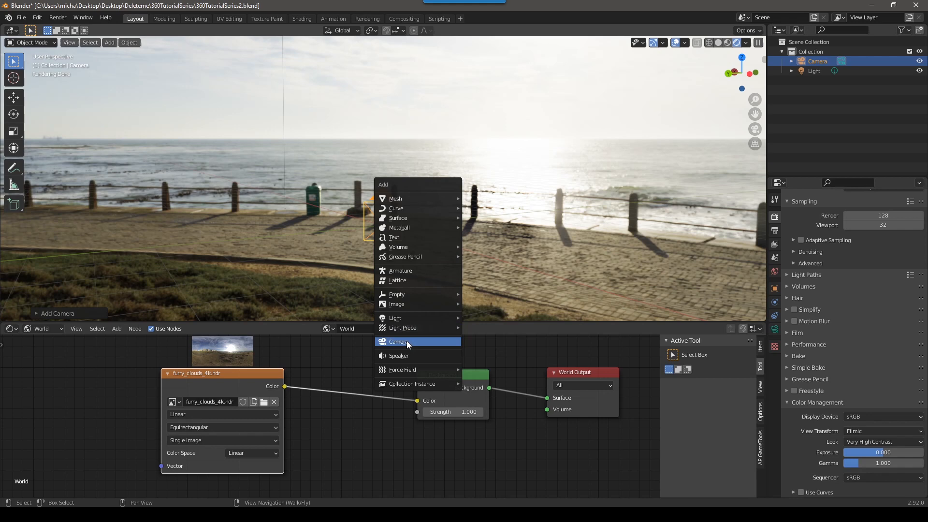
left_click(398, 342)
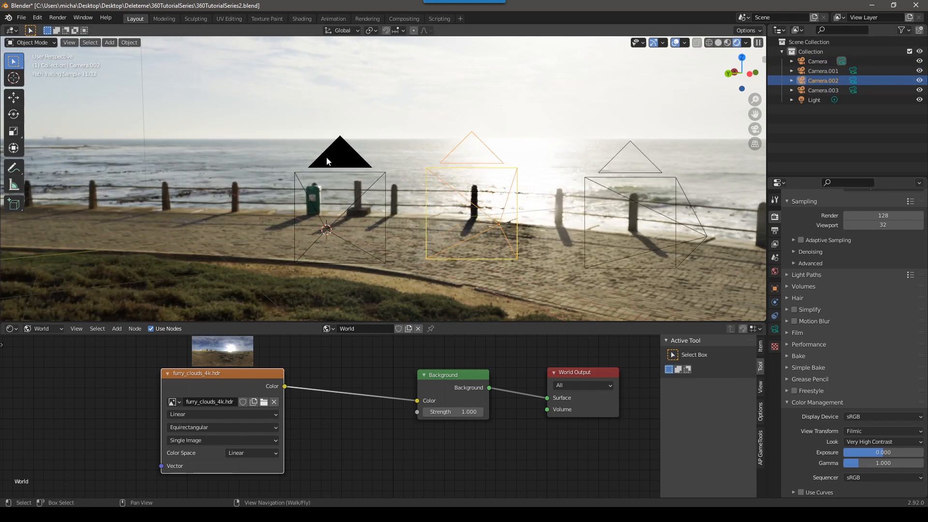
Select Camera in the Outliner and show its Object Data lens settings.
left_click(339, 160)
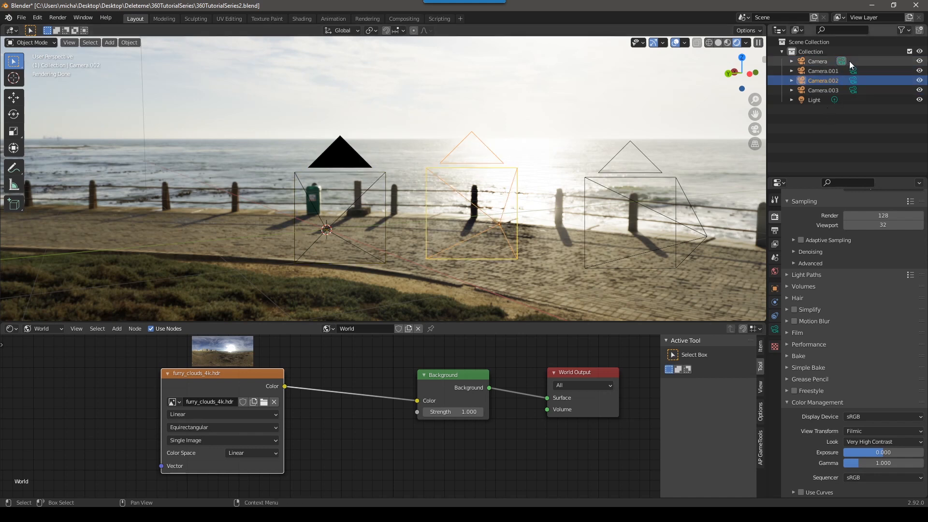
left_click(822, 90)
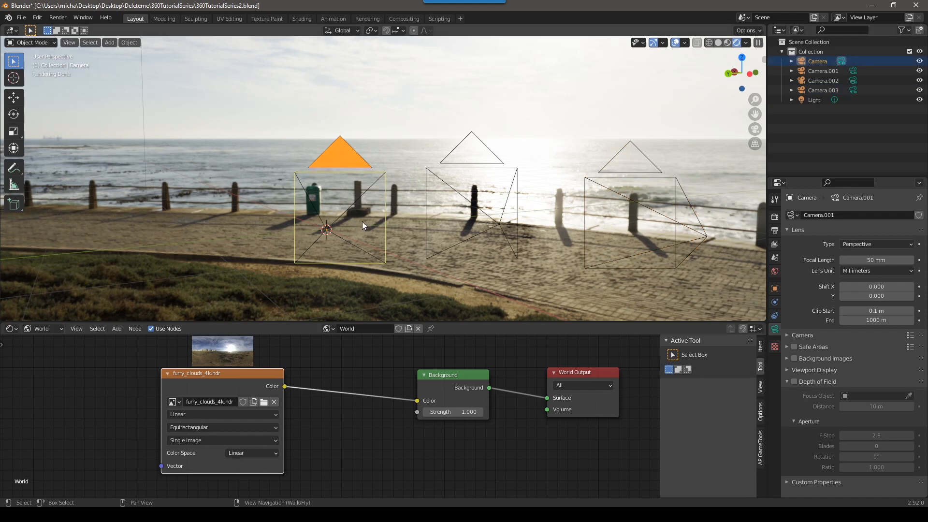
left_click(822, 70)
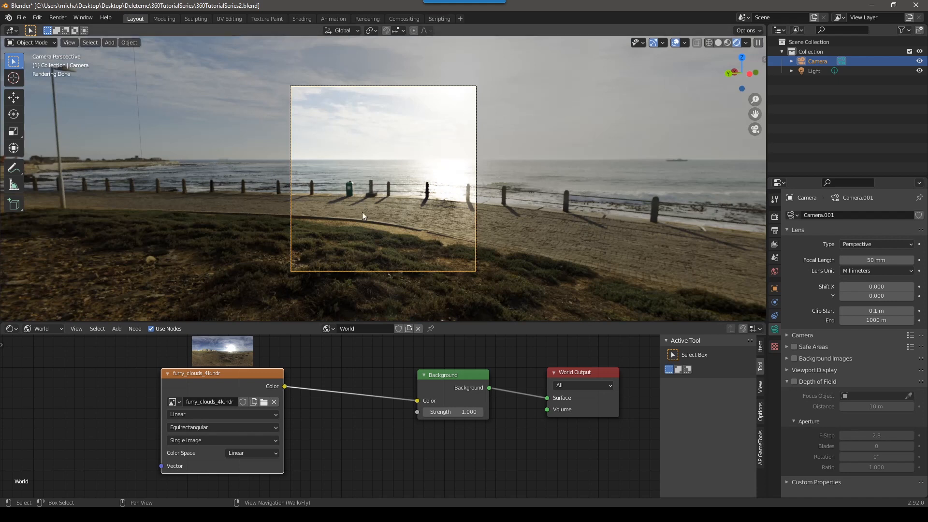
mouse_move(352, 171)
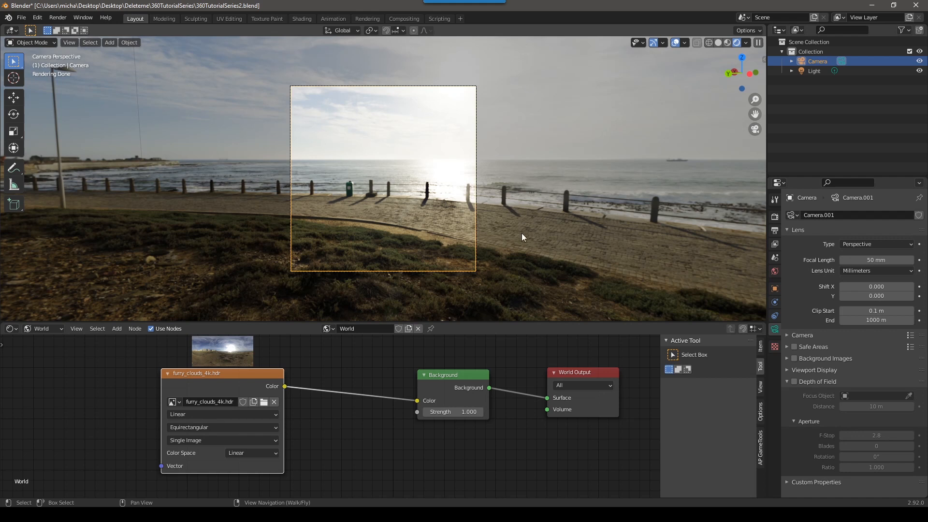
mouse_move(400, 169)
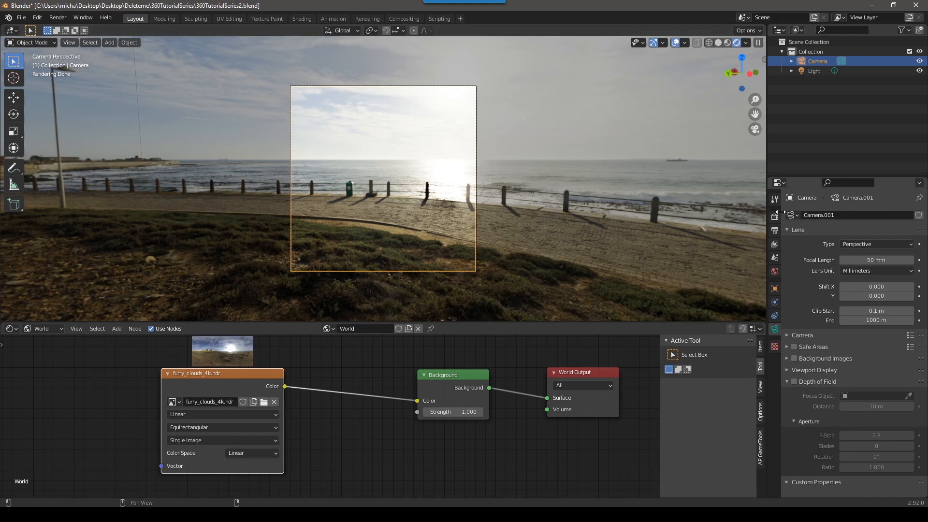
Set the Output Properties resolution to 4096 × 2048 pixels.
left_click(774, 217)
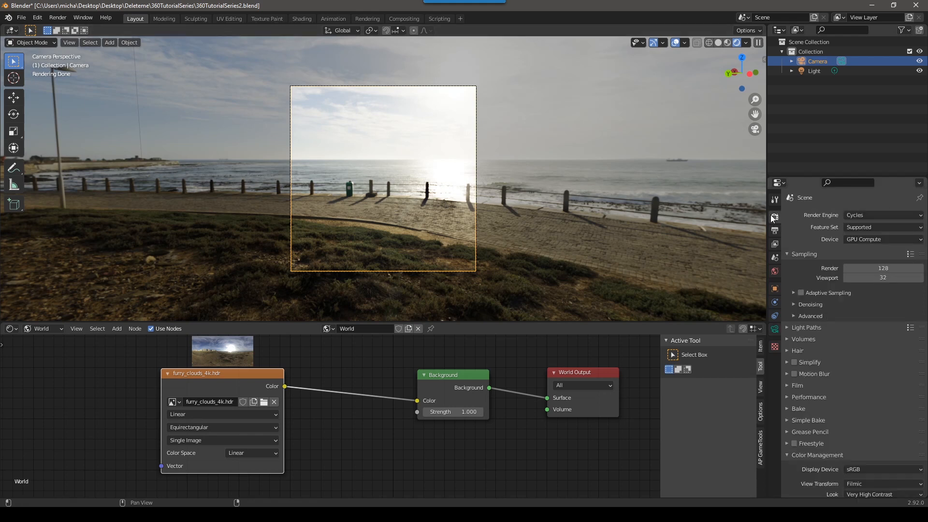
left_click(774, 232)
type("4096")
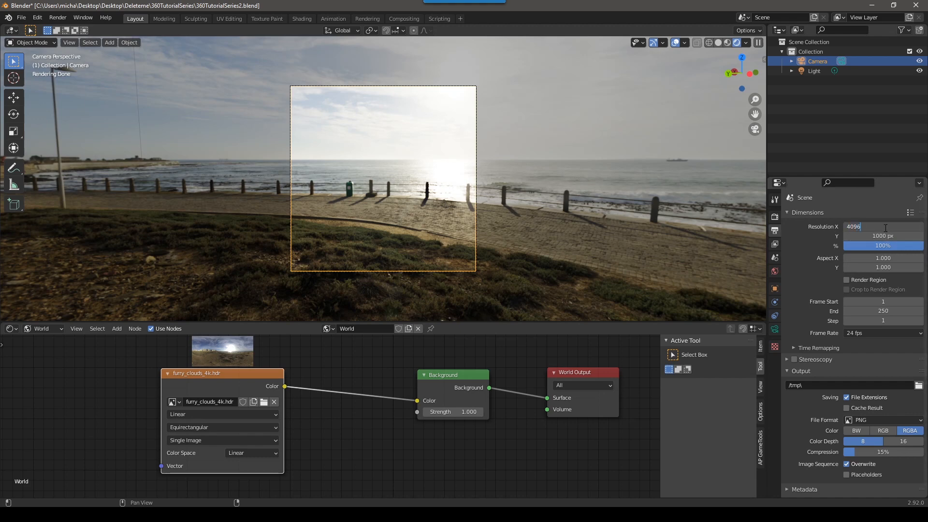
type("2")
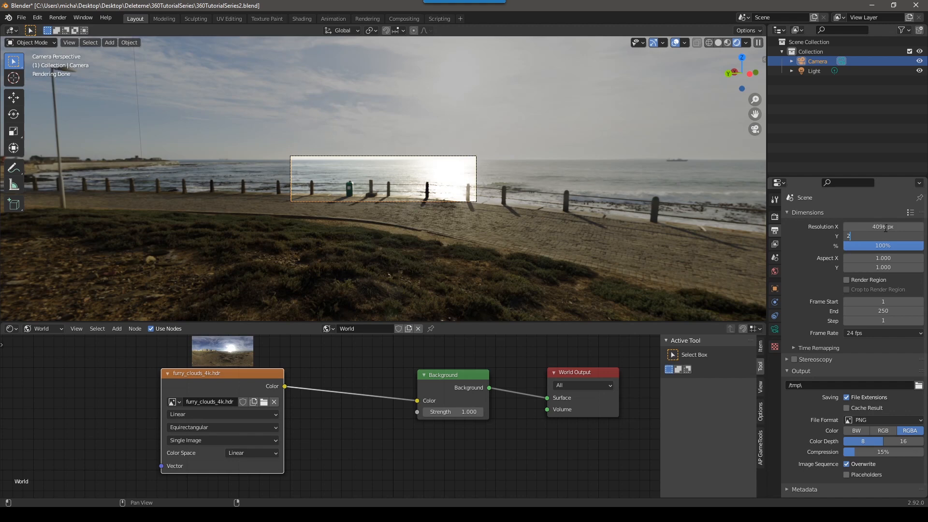
type("2048 px")
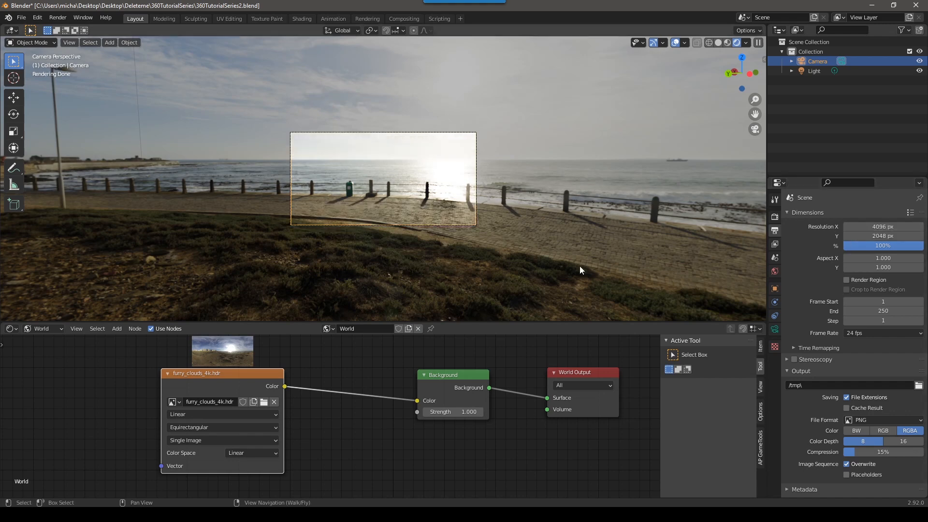
mouse_move(883, 226)
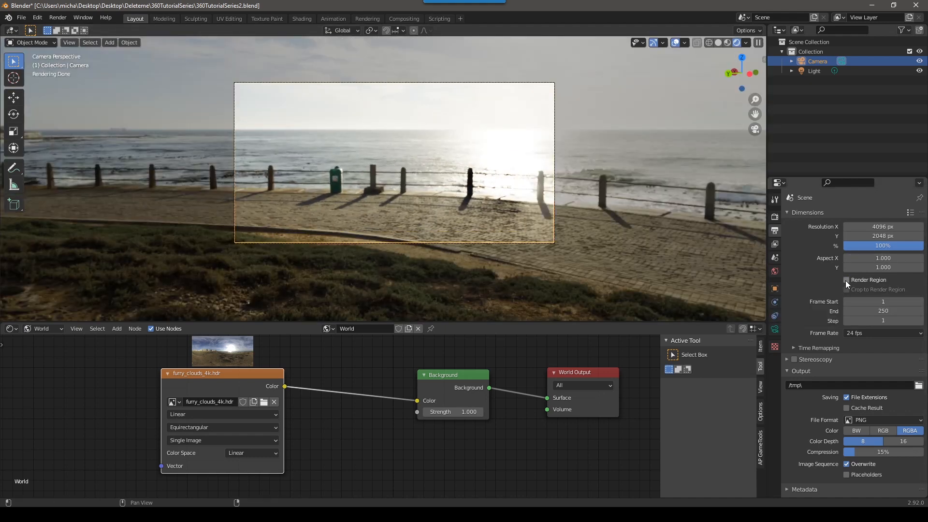
Enable Render Region in Output Properties so only part of the frame renders.
left_click(847, 280)
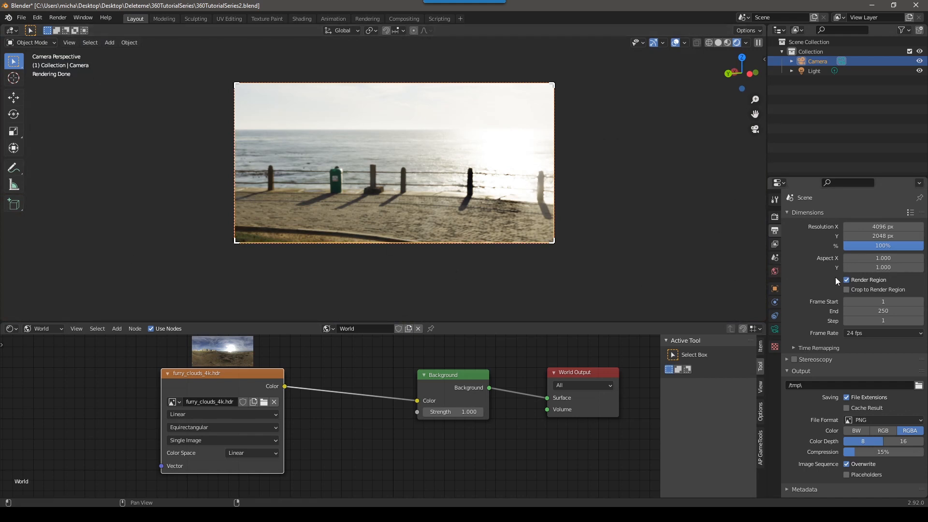
left_click(846, 280)
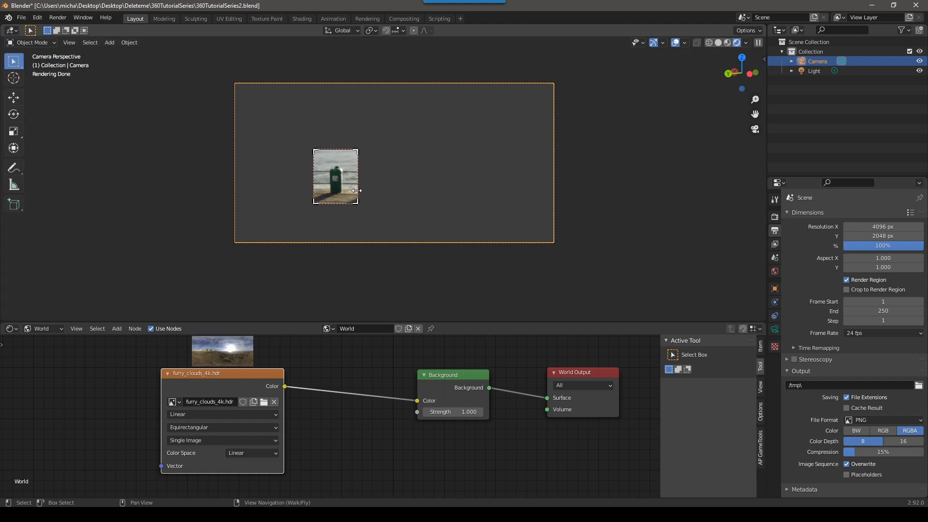
mouse_move(327, 184)
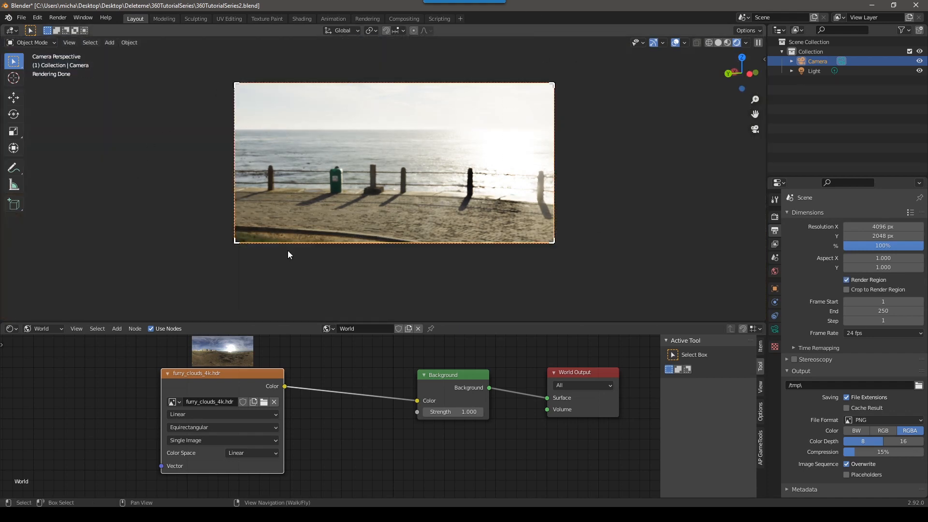
mouse_move(349, 208)
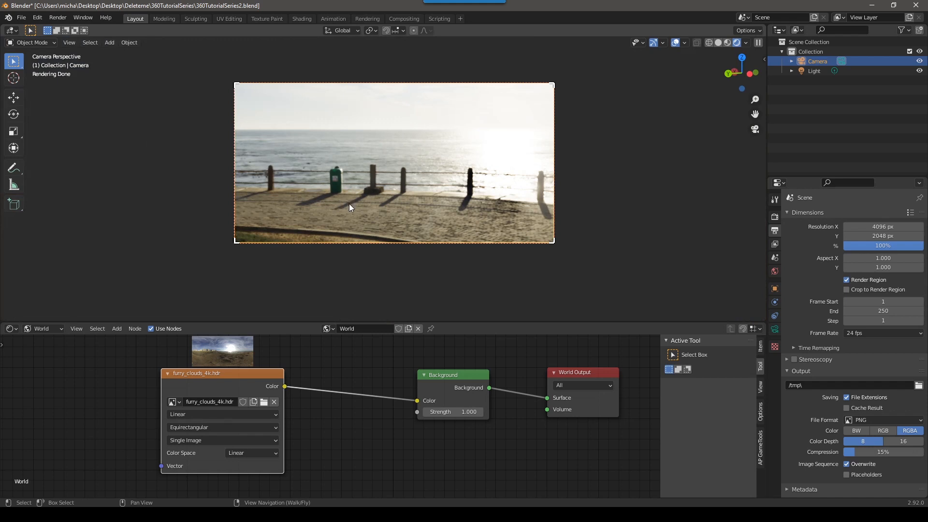
mouse_move(315, 139)
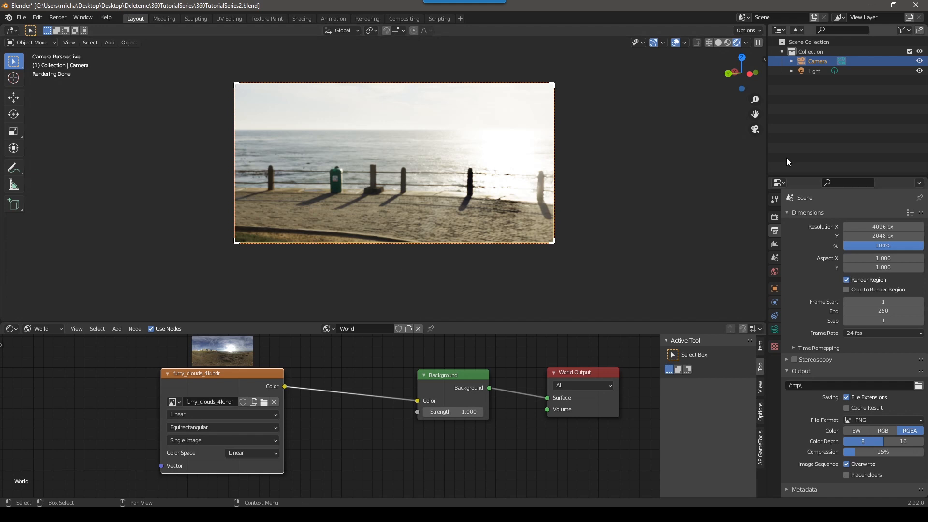
Select the light, then the camera, to show the 50 mm lens settings.
left_click(814, 71)
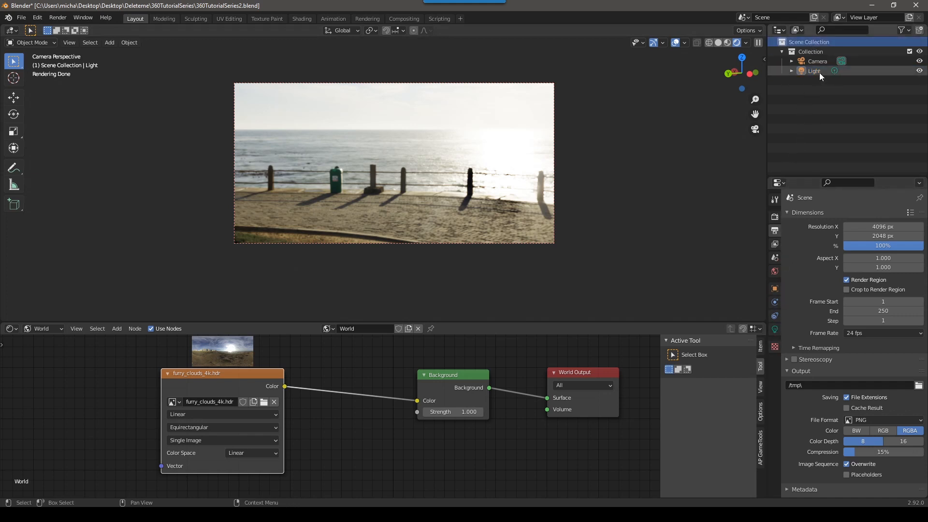
left_click(815, 71)
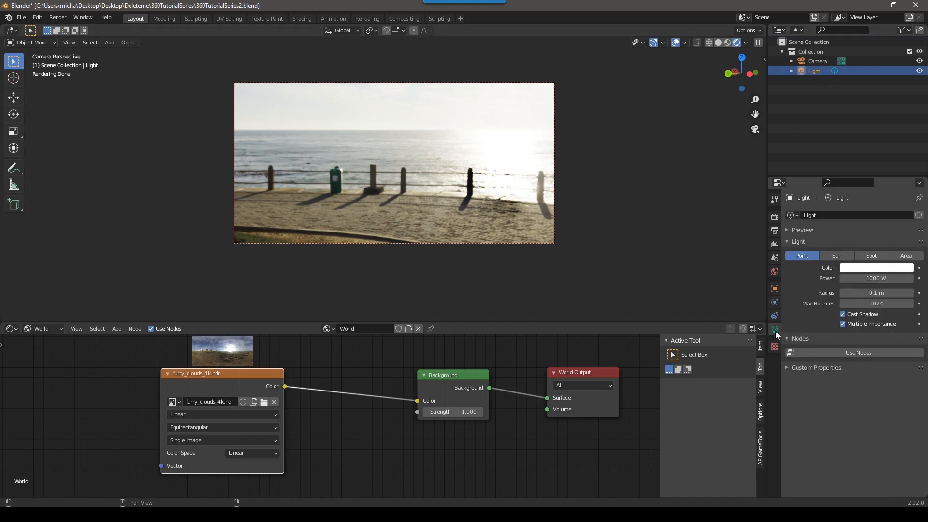
left_click(817, 60)
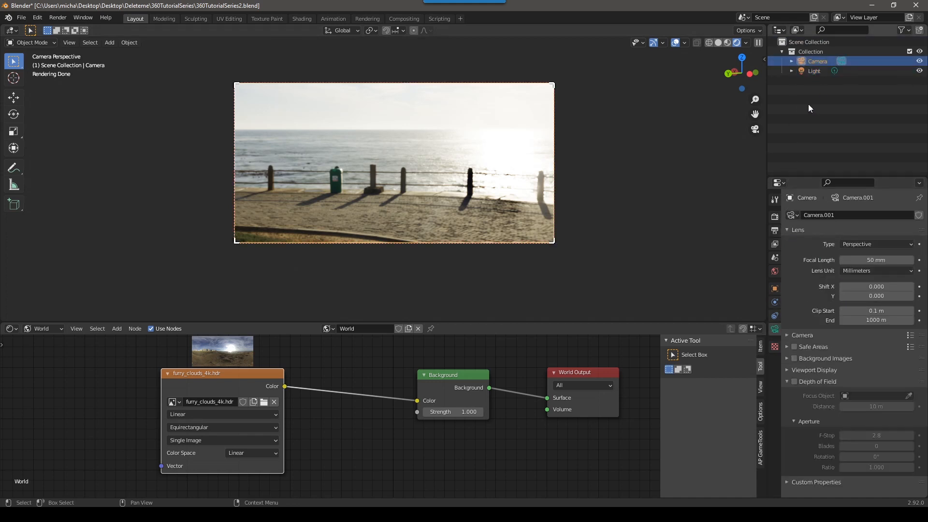
mouse_move(774, 328)
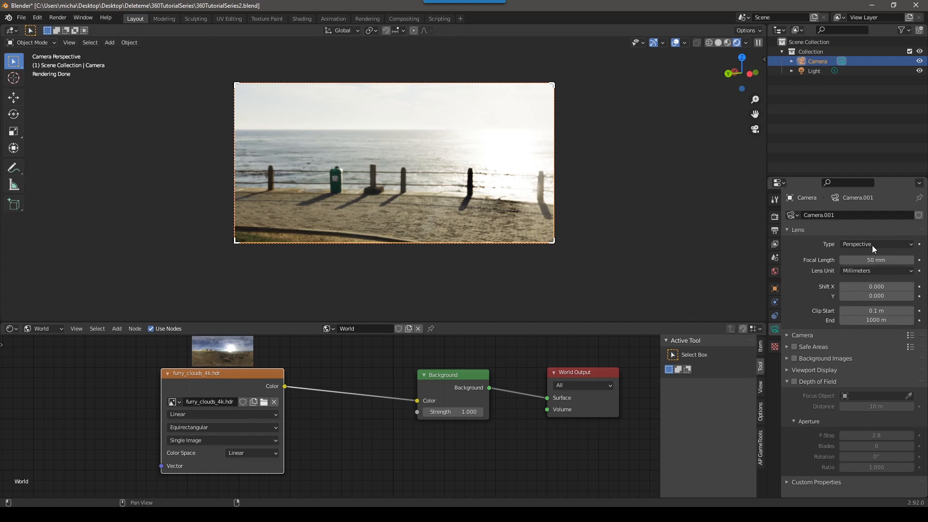
mouse_move(833, 248)
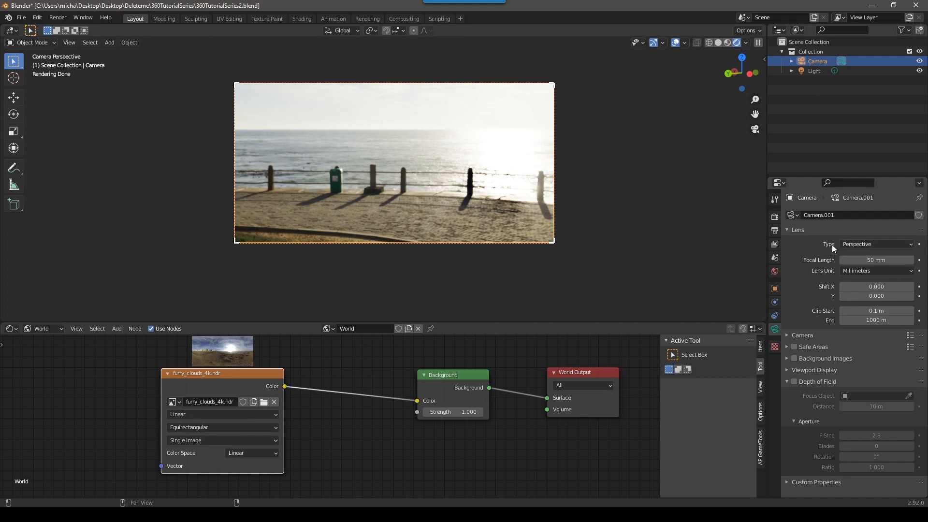
Set the camera lens Type to Panoramic with Equirectangular projection.
left_click(876, 243)
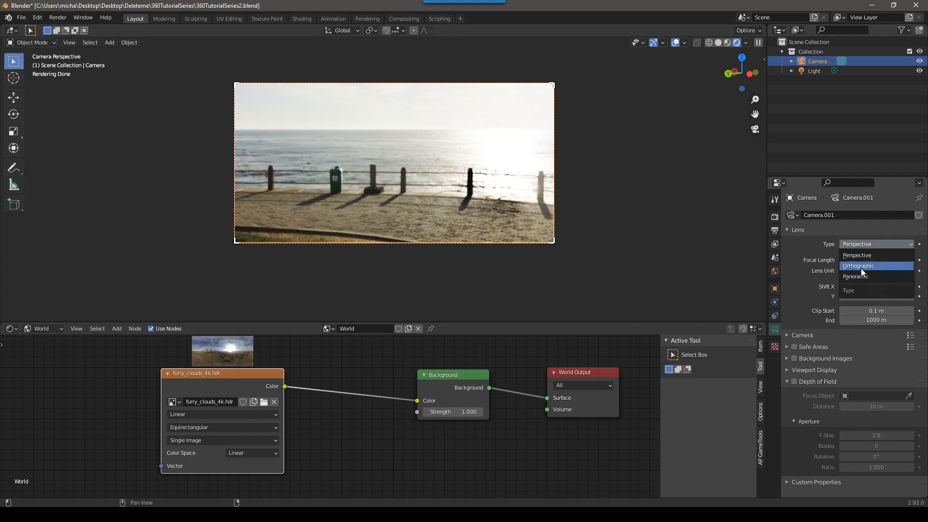
left_click(856, 276)
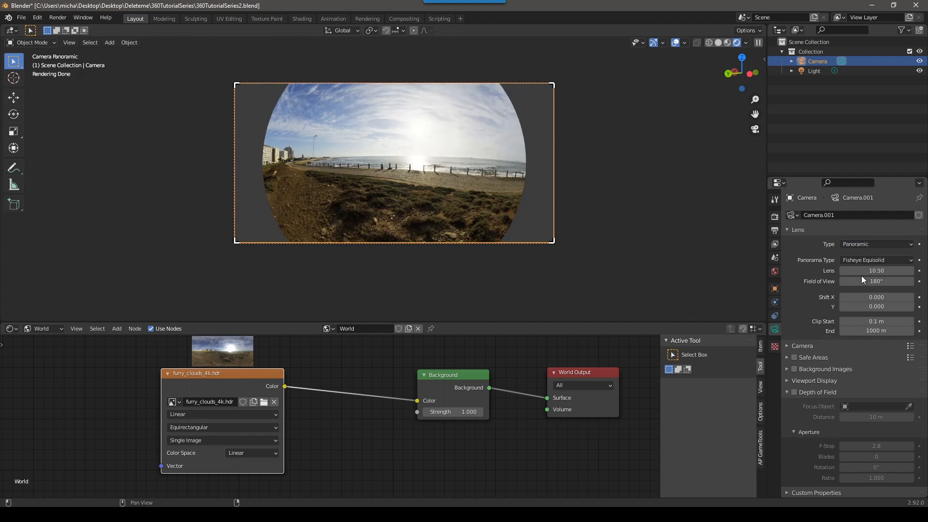
left_click(878, 260)
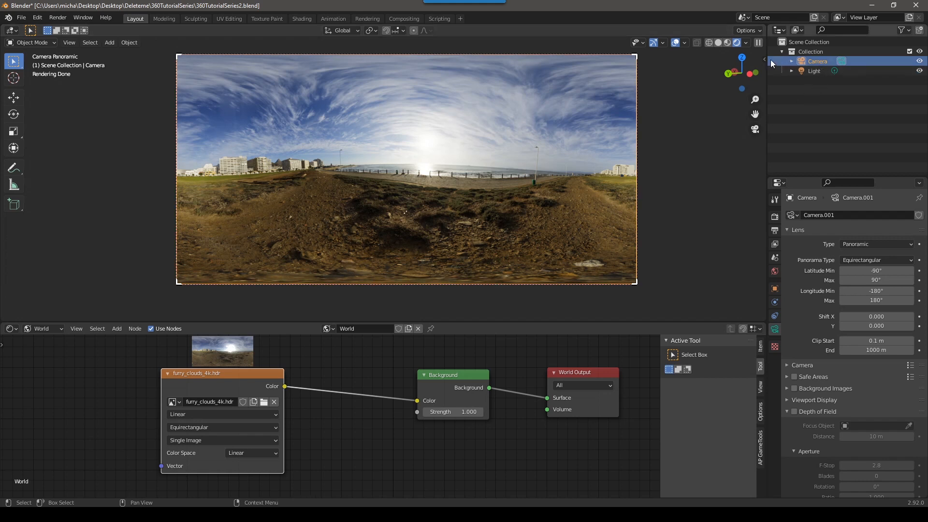
Set camera rotation X 90°, Y 0°, lock both, and turn Z to 16.9°.
left_click(761, 58)
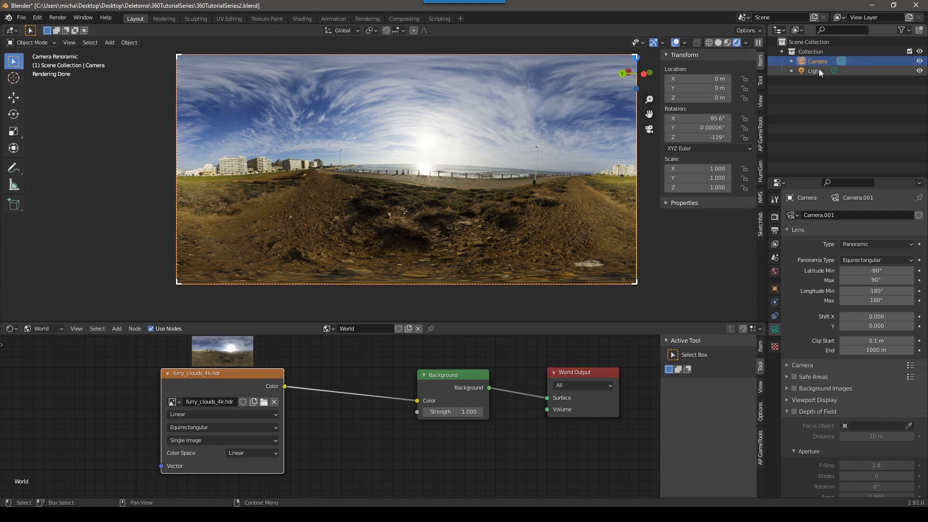
left_click(814, 70)
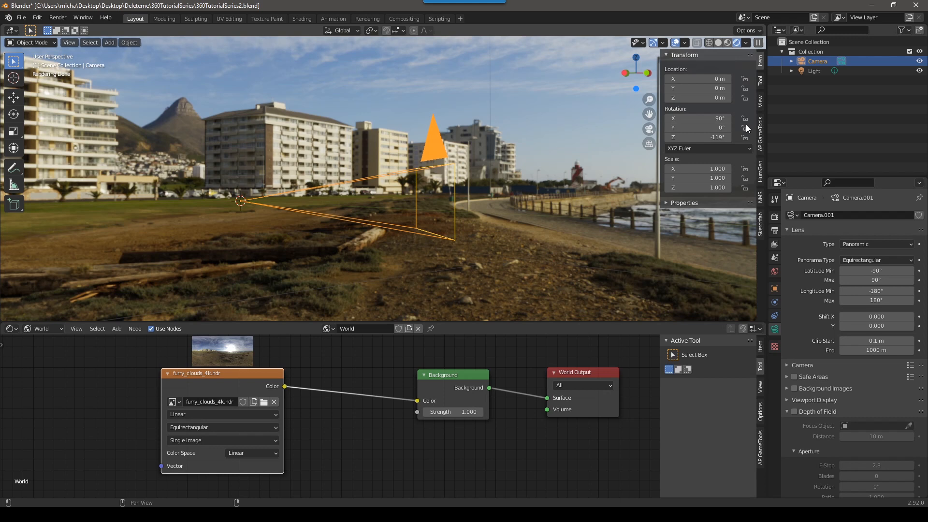
left_click(744, 118)
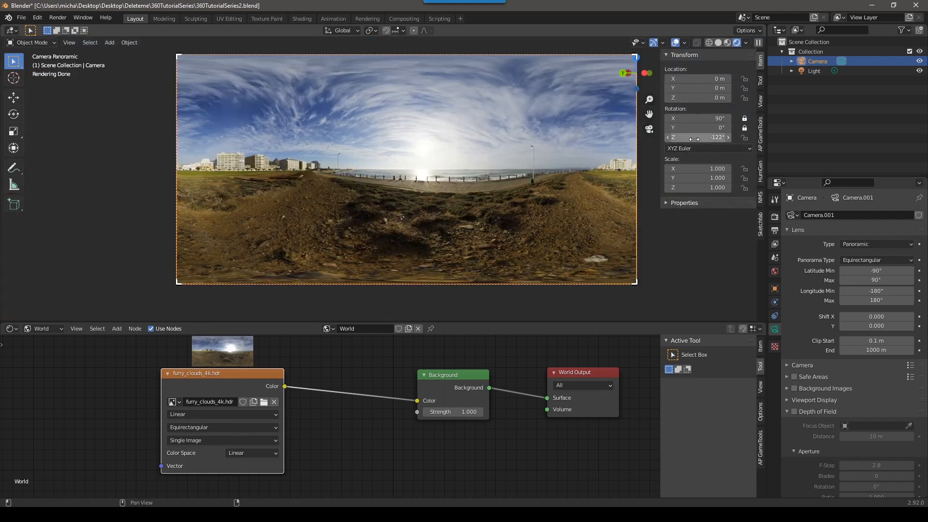
left_click_drag(699, 137, 731, 137)
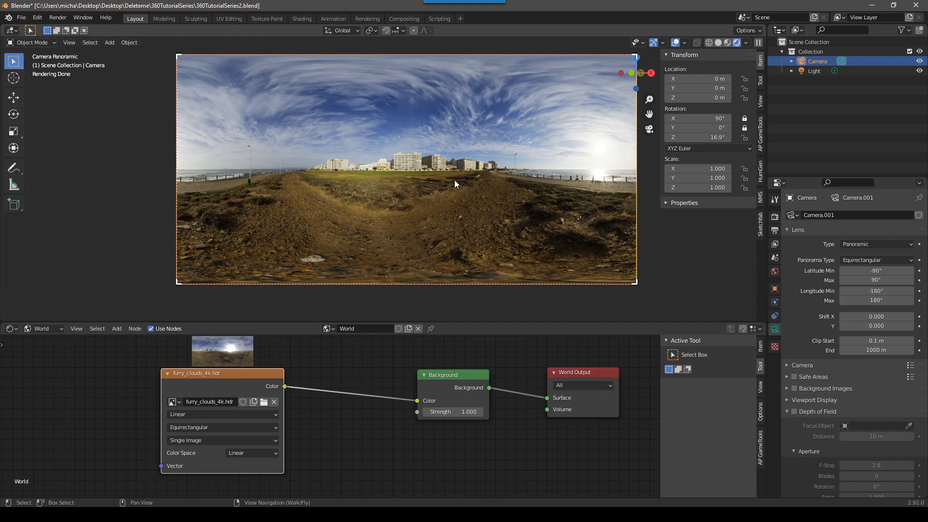
mouse_move(322, 106)
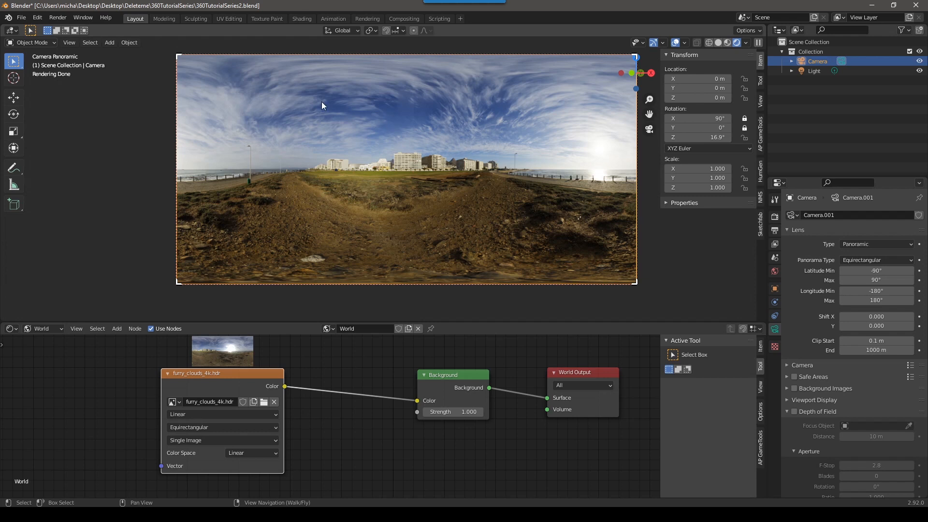
Run Render Image from the Render menu to produce the panoramic frame.
left_click(58, 17)
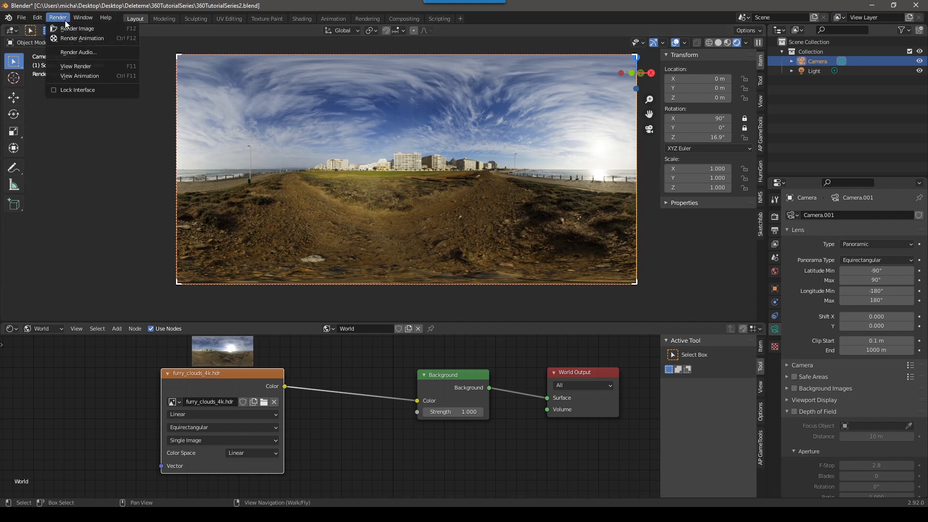
left_click(78, 29)
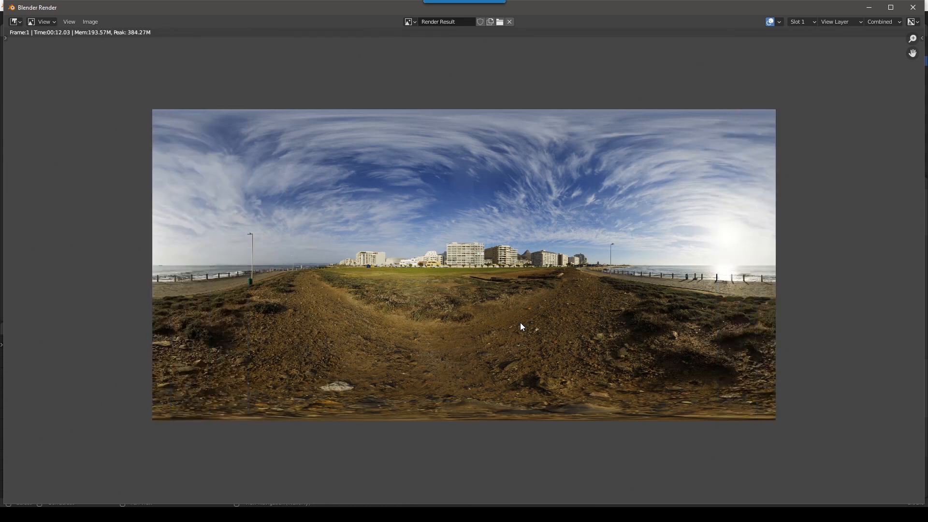
mouse_move(605, 240)
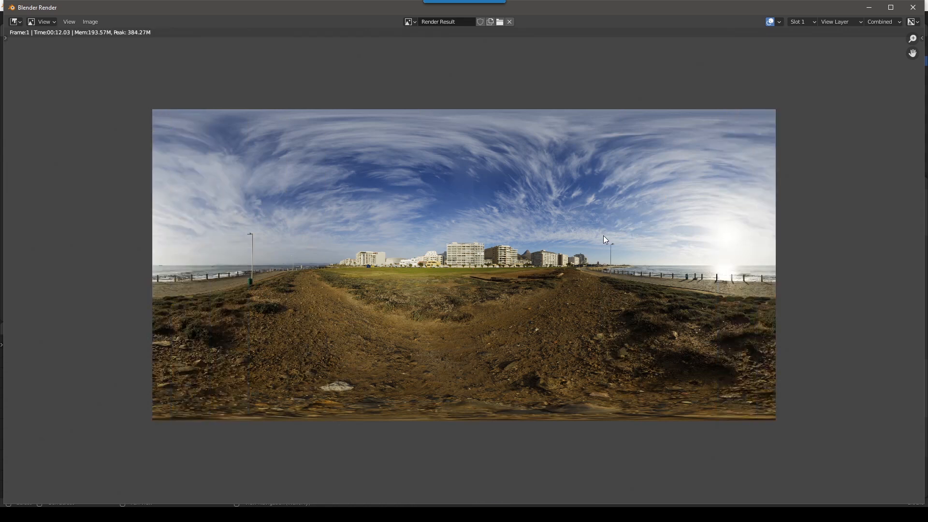